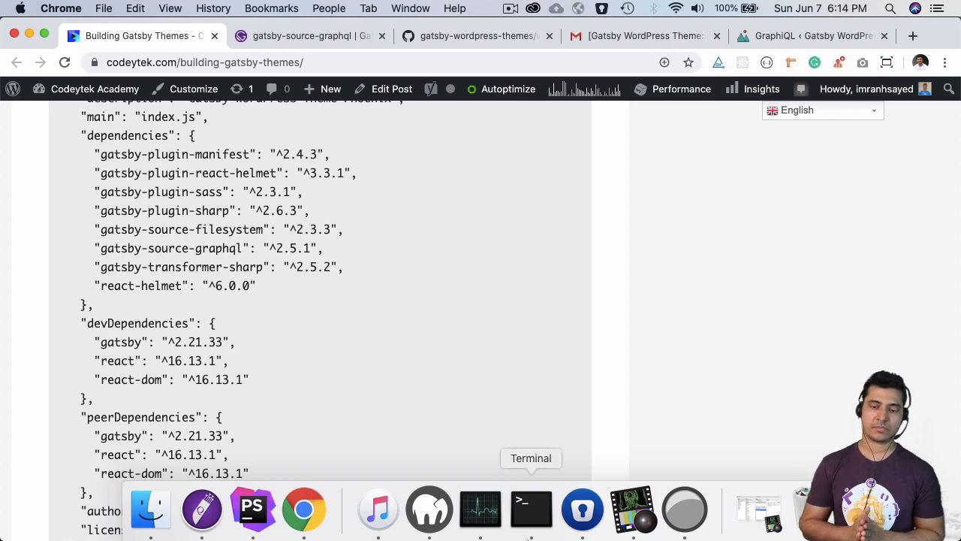
Step: Show the gatsby-wordpress-themes wordpress/plugins folder with its plugin zip files on GitHub
{"action": "left_click", "coordinate": [477, 36]}
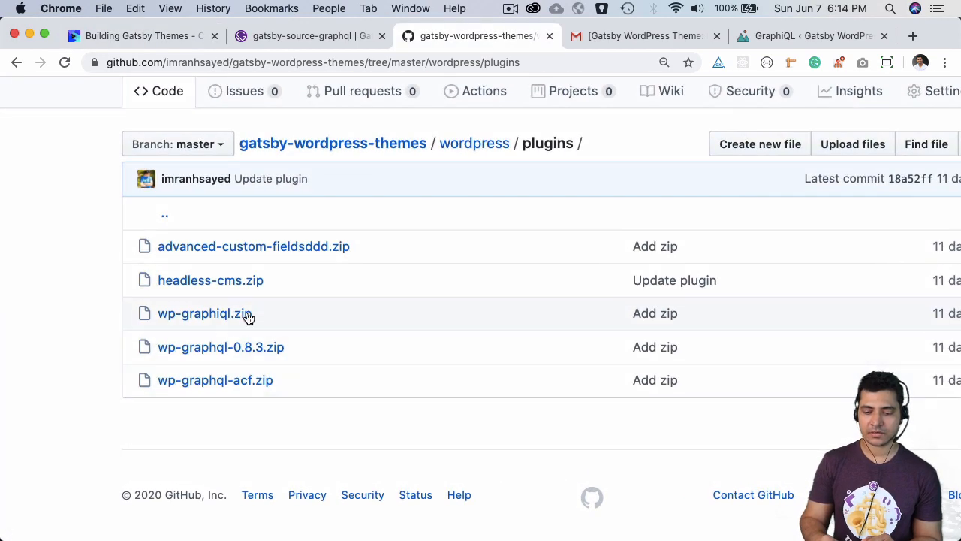
{"action": "mouse_move", "coordinate": [220, 347]}
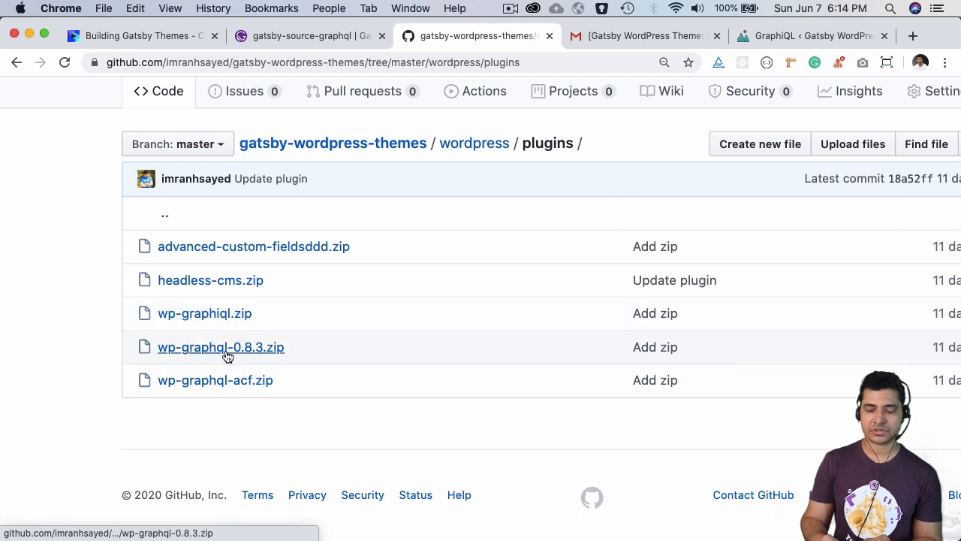
{"action": "mouse_move", "coordinate": [221, 347]}
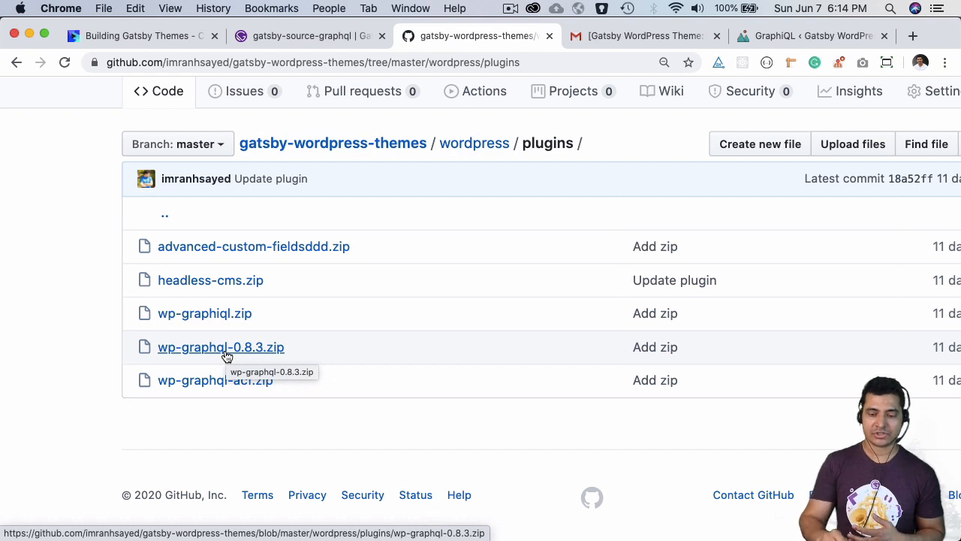
{"action": "mouse_move", "coordinate": [260, 359]}
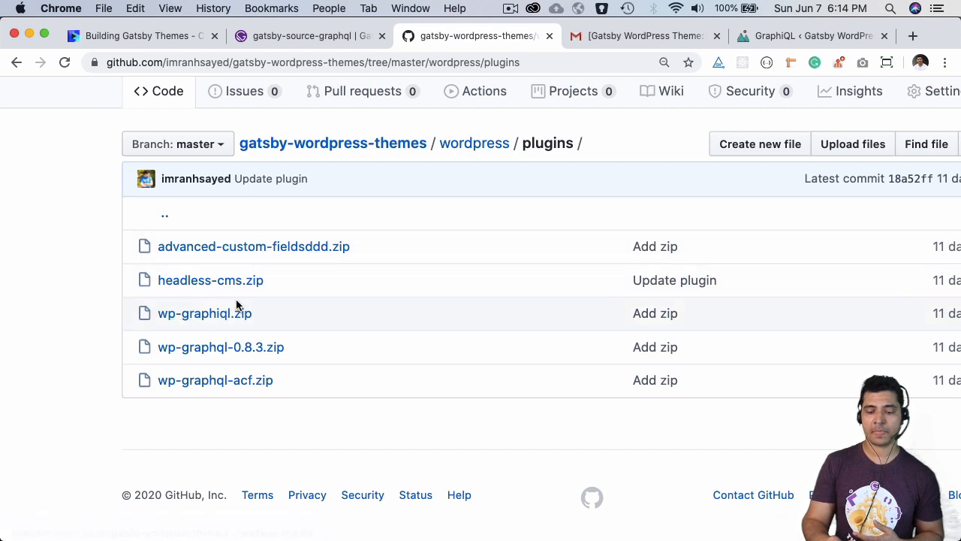
{"action": "mouse_move", "coordinate": [204, 313]}
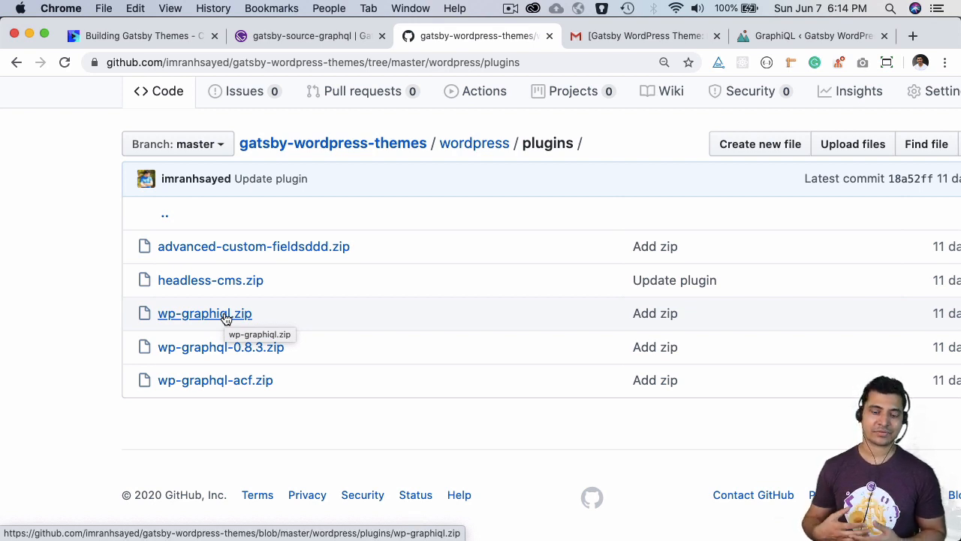
{"action": "mouse_move", "coordinate": [249, 291]}
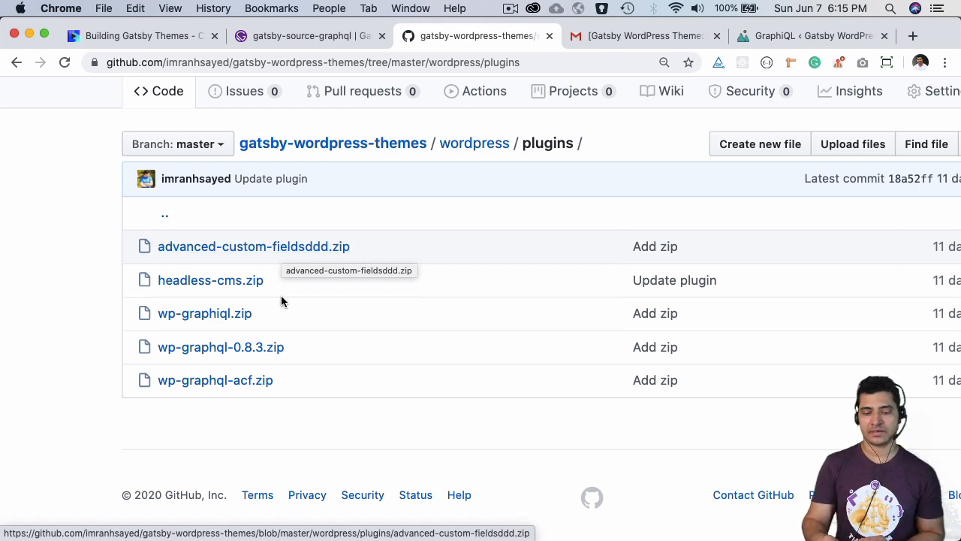
{"action": "mouse_move", "coordinate": [216, 380]}
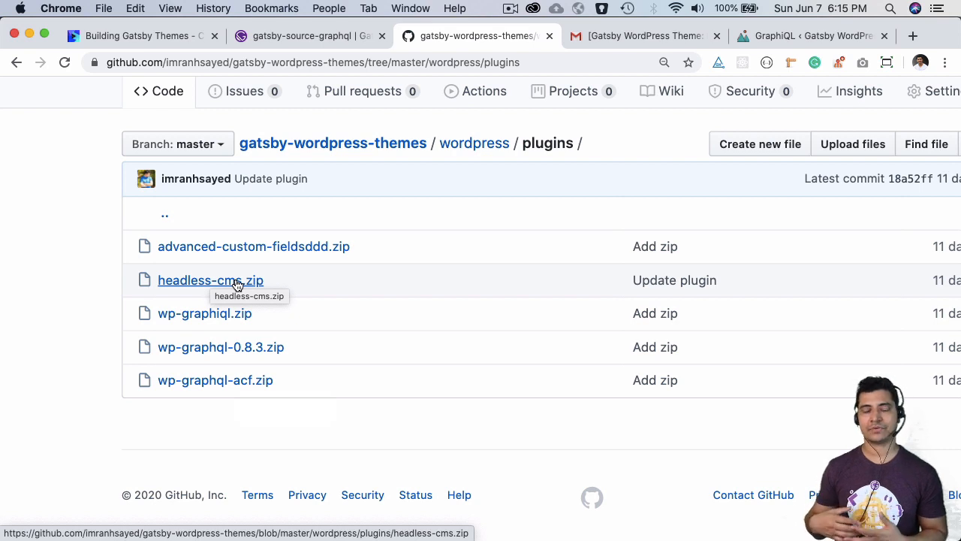
{"action": "mouse_move", "coordinate": [238, 357]}
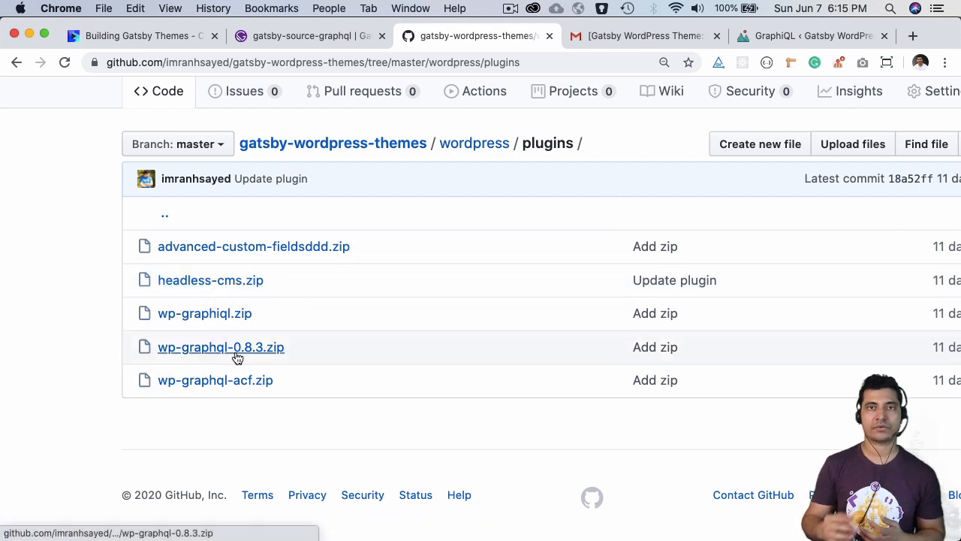
{"action": "mouse_move", "coordinate": [221, 347]}
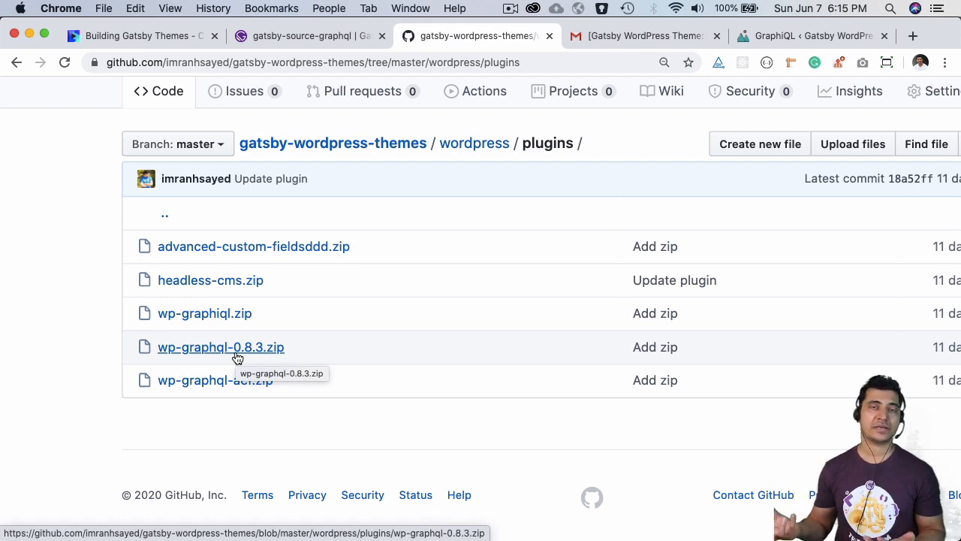
Step: Check the six active plugins under Installed Plugins, then go to the GraphiQL IDE
{"action": "left_click", "coordinate": [811, 36]}
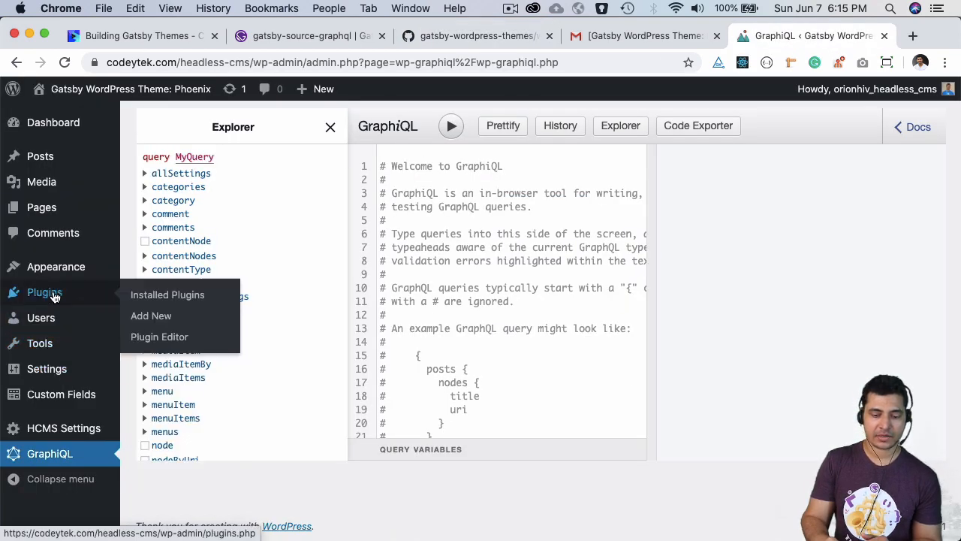
{"action": "left_click", "coordinate": [167, 294]}
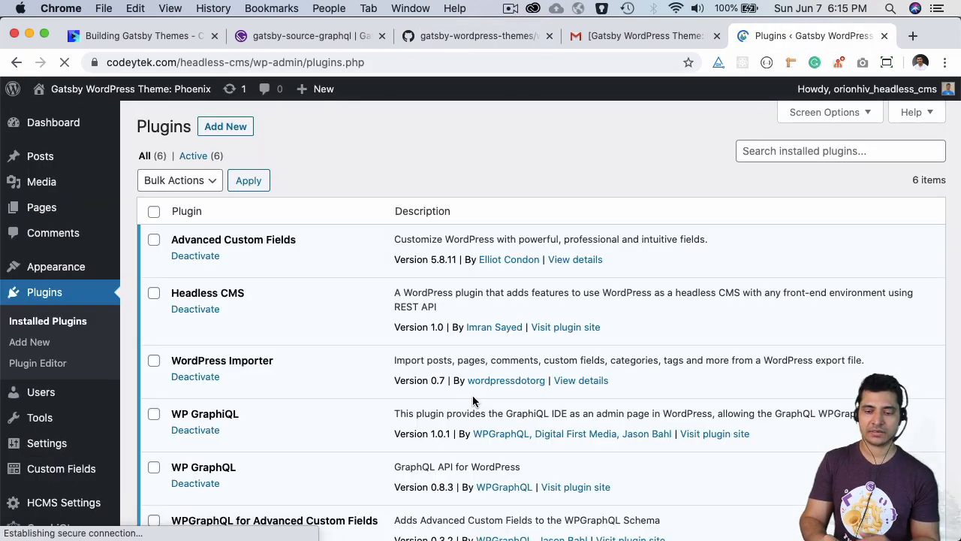
{"action": "scroll", "scroll_direction": "down", "scroll_amount": 3}
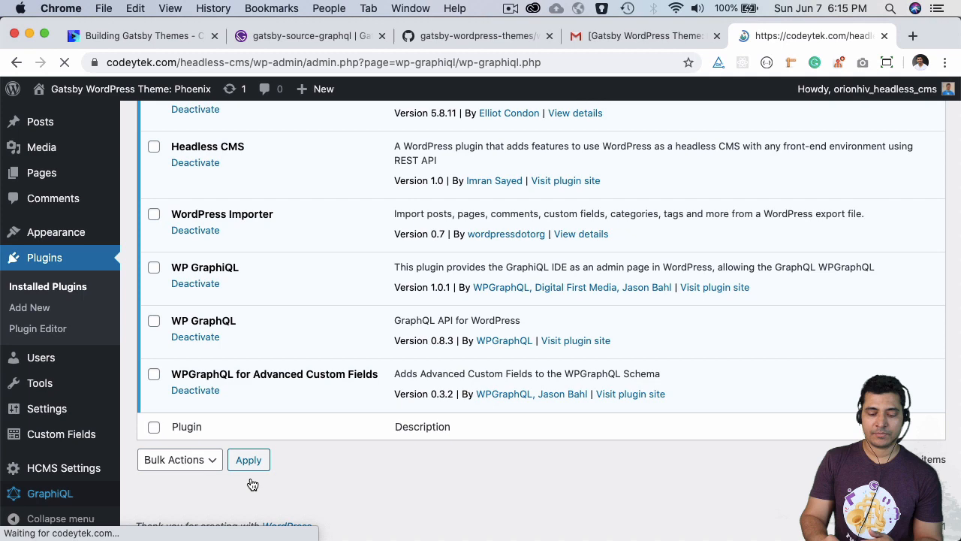
{"action": "left_click", "coordinate": [51, 493]}
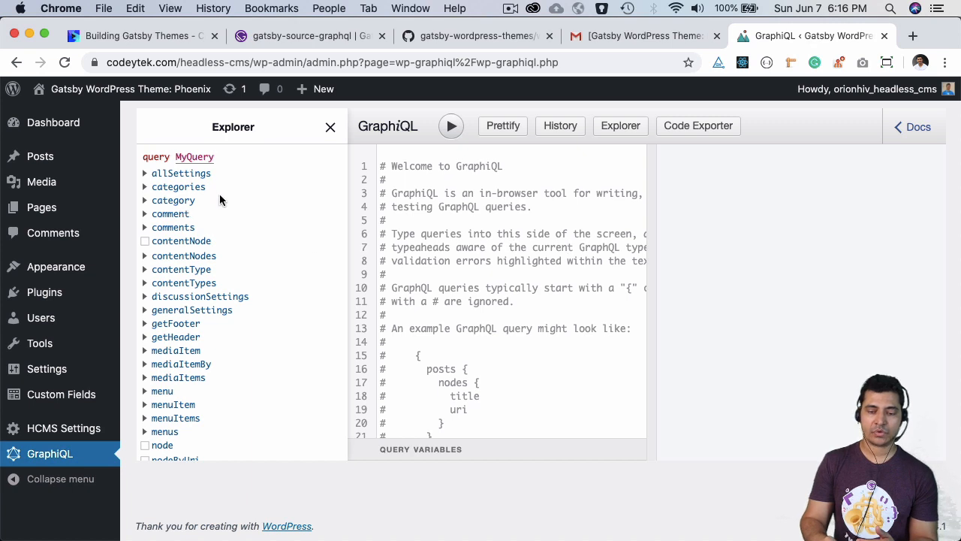
Step: Run posts(first: 10) returning title, id and excerpt, getting posts like 'Hello world'
{"action": "key", "text": "cmd+a"}
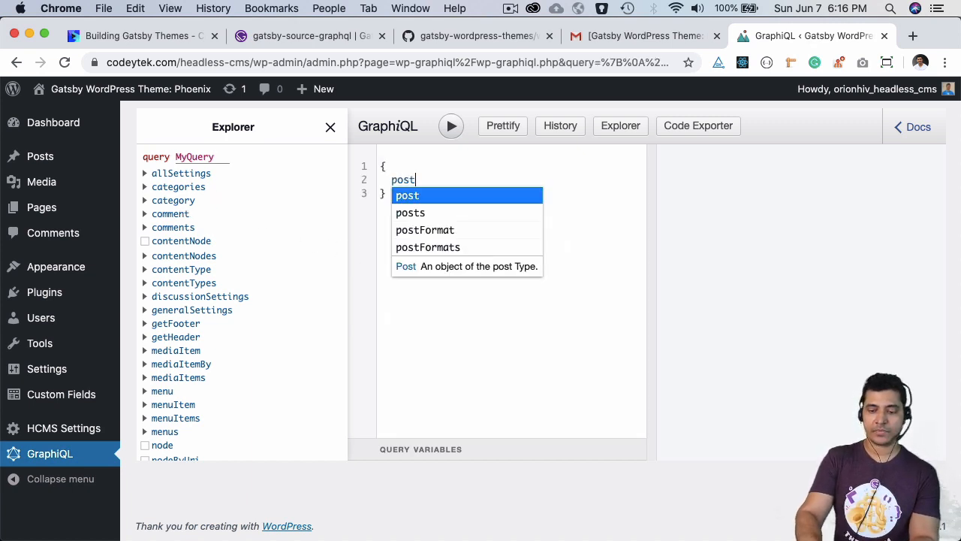
{"action": "left_click", "coordinate": [411, 213]}
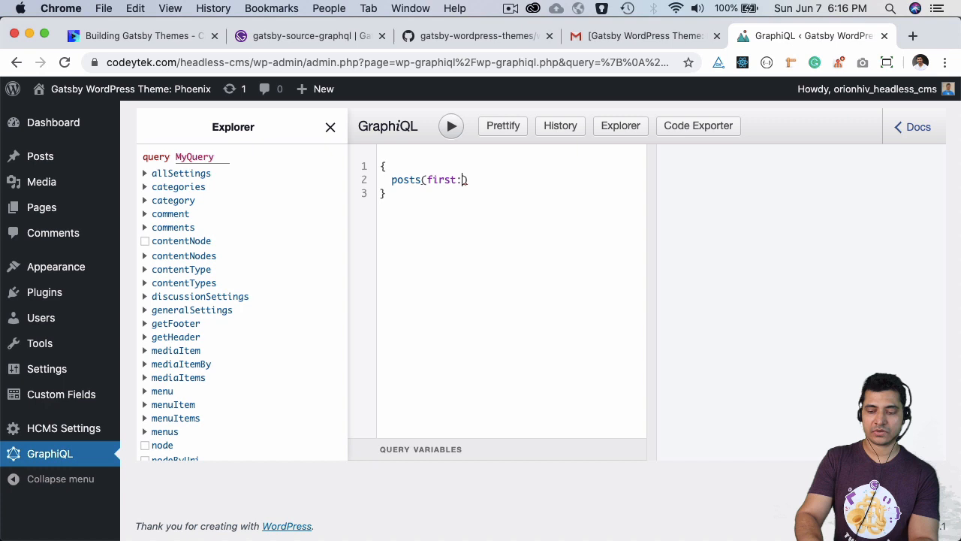
{"action": "type", "text": "10) {}"}
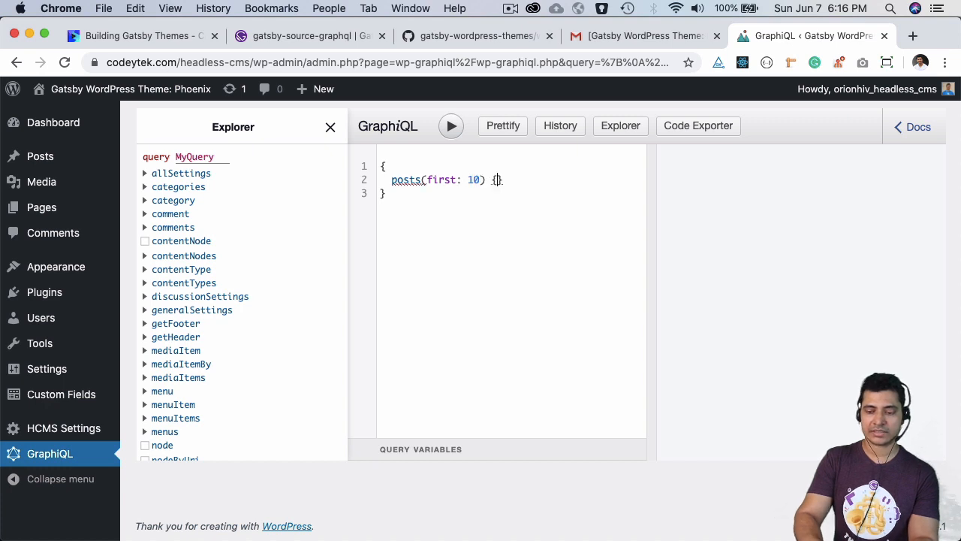
{"action": "type", "text": "id"}
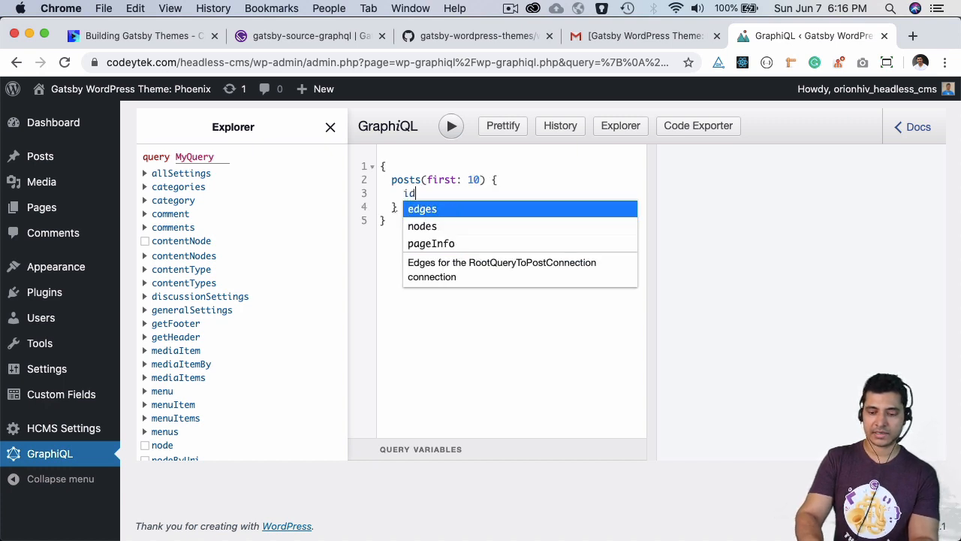
{"action": "left_click", "coordinate": [422, 208]}
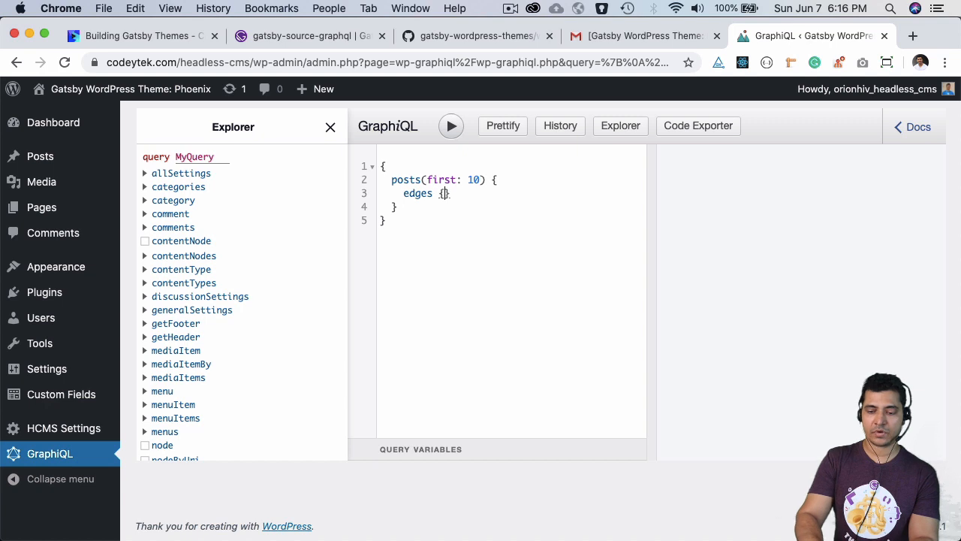
{"action": "type", "text": "node"}
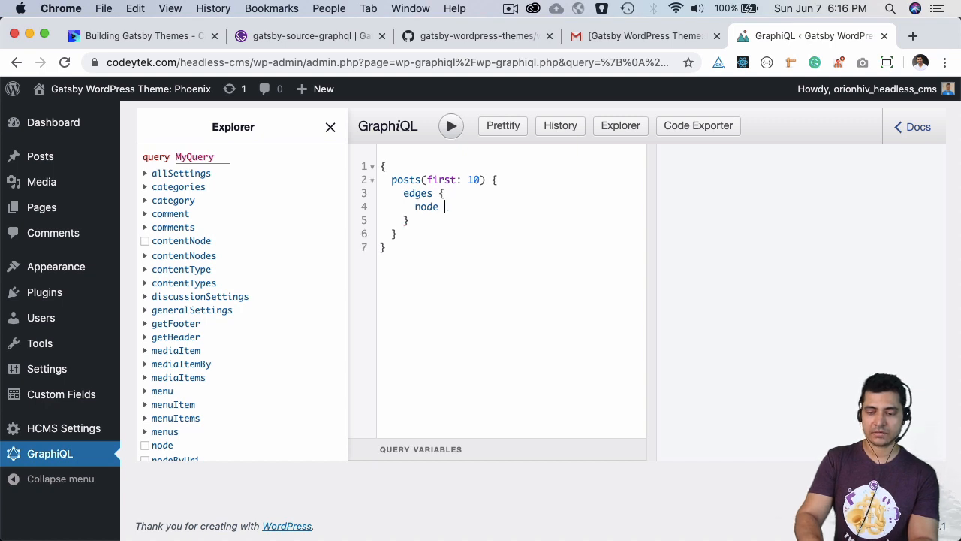
{"action": "type", "text": "{"}
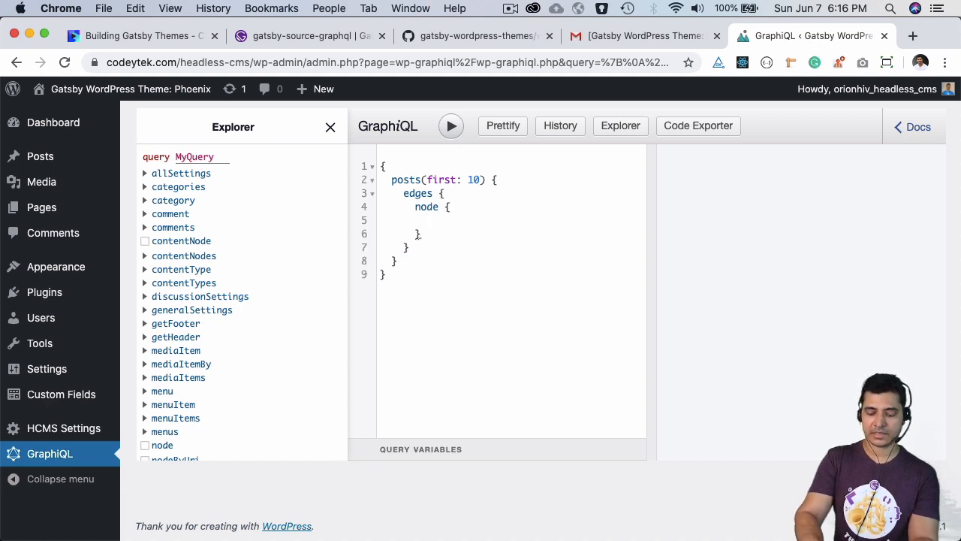
{"action": "type", "text": "title"}
{"action": "type", "text": "id"}
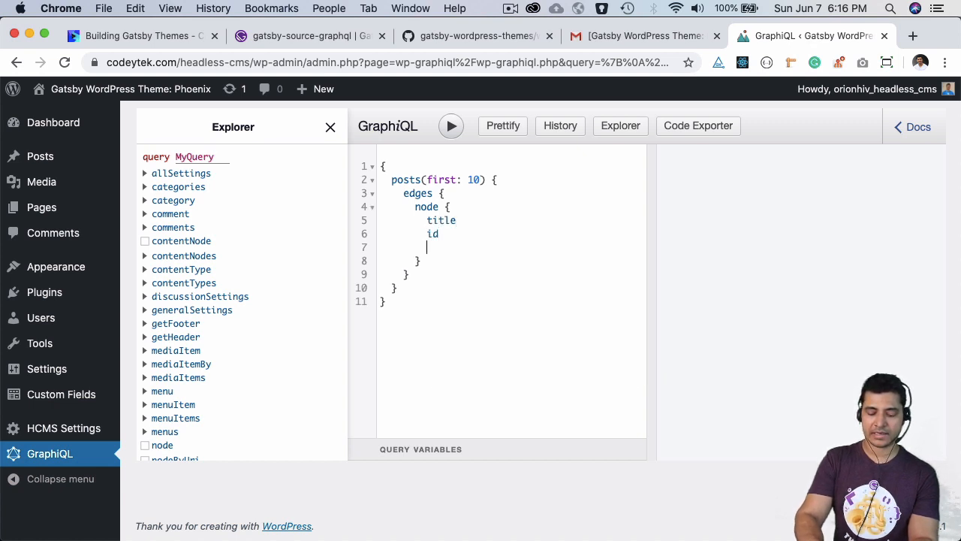
{"action": "type", "text": "excerpt"}
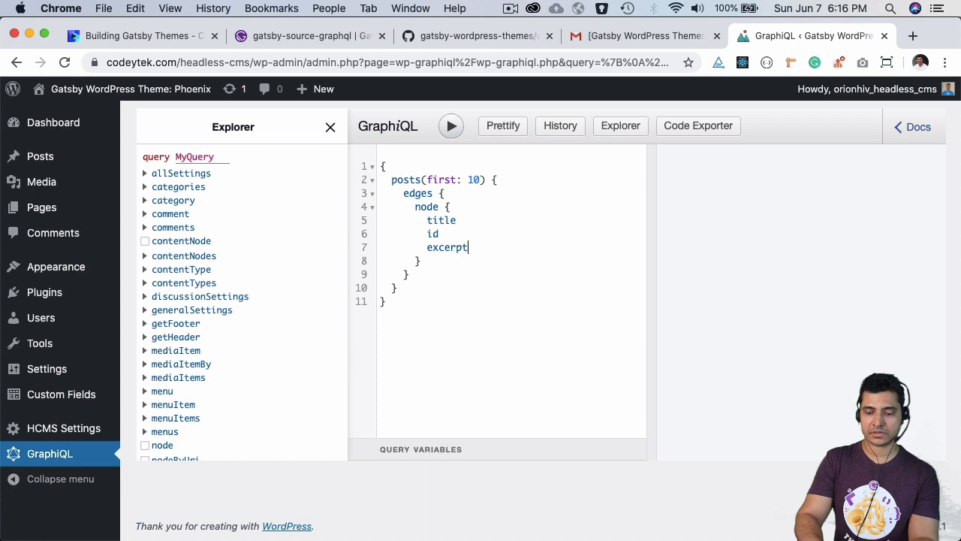
{"action": "left_click", "coordinate": [451, 126]}
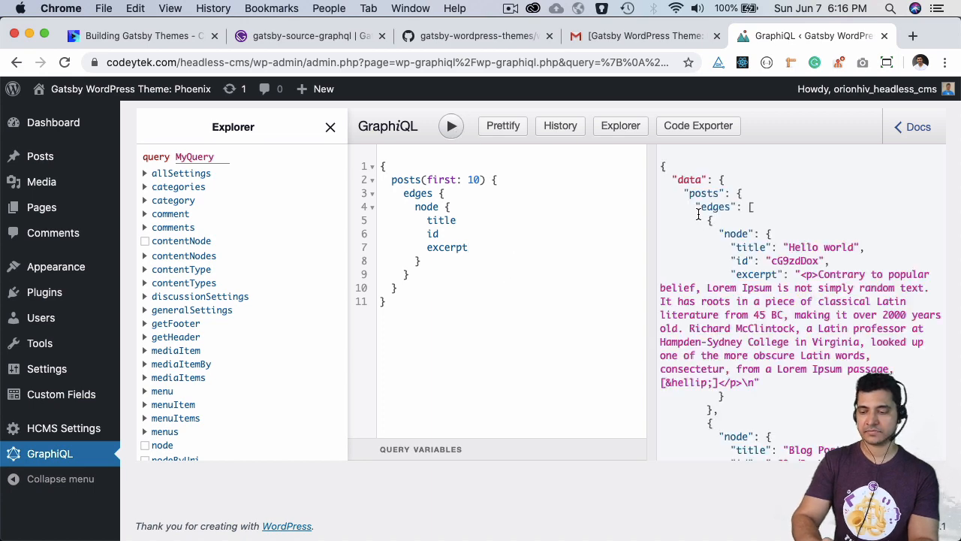
{"action": "scroll", "scroll_direction": "down", "scroll_amount": 3}
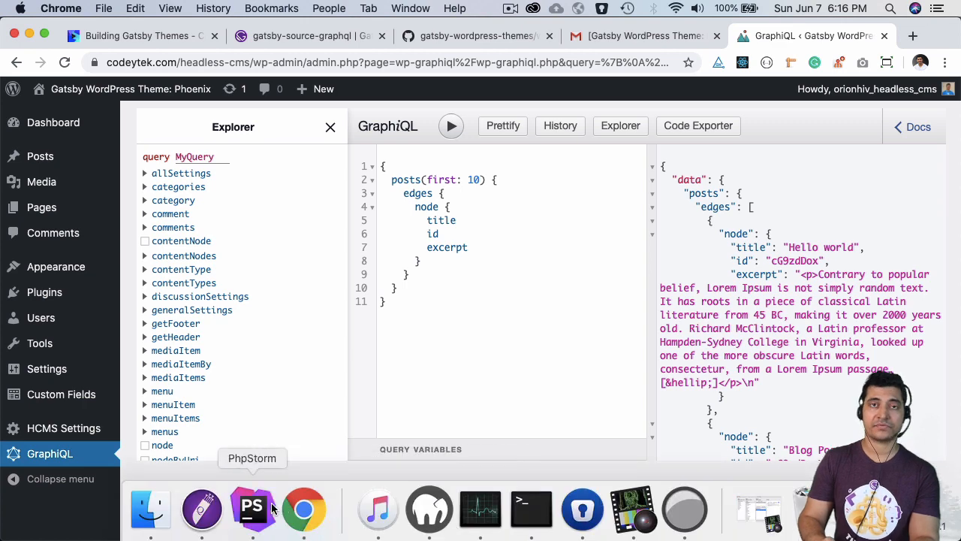
Step: Add a new JavaScript file named gatsby-config to the site folder
{"action": "left_click", "coordinate": [253, 508]}
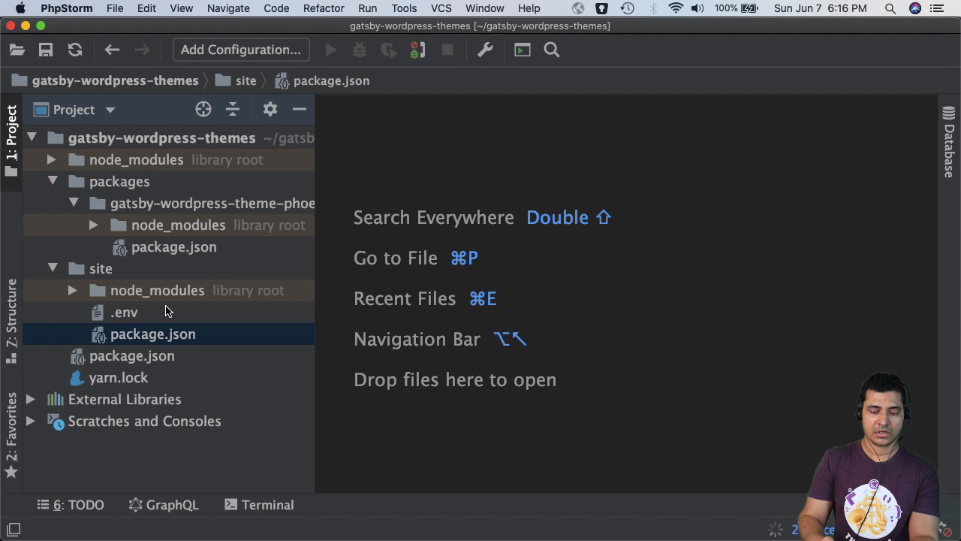
{"action": "left_click", "coordinate": [100, 269]}
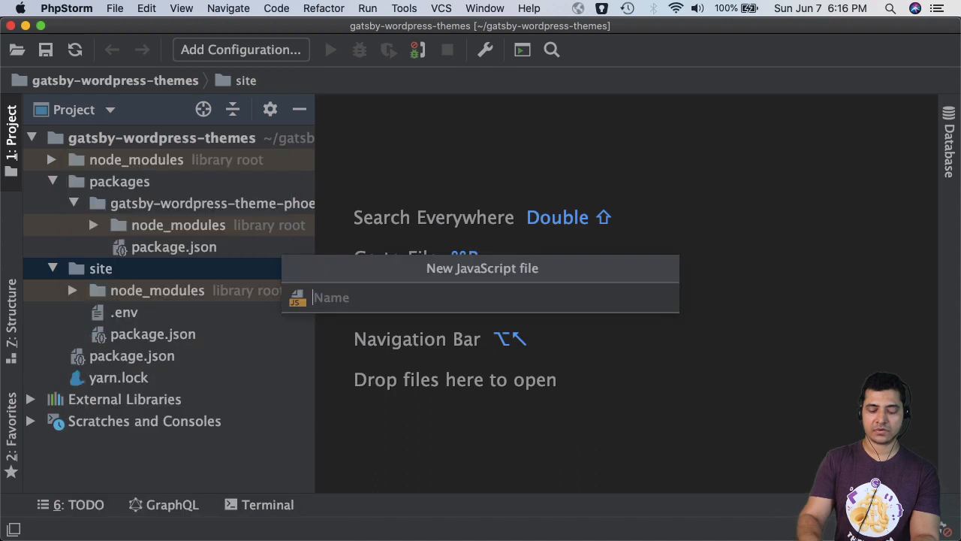
{"action": "type", "text": "gatsby-"}
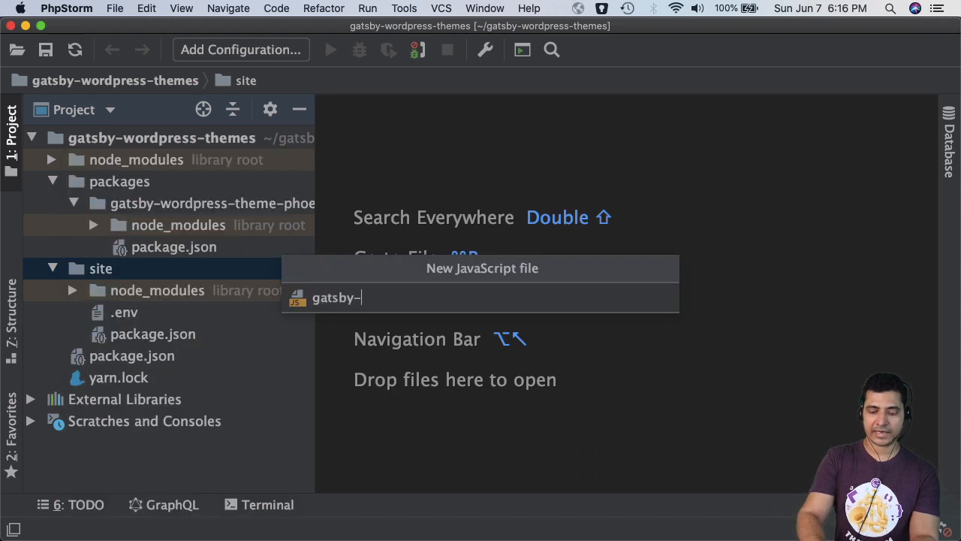
{"action": "type", "text": "config"}
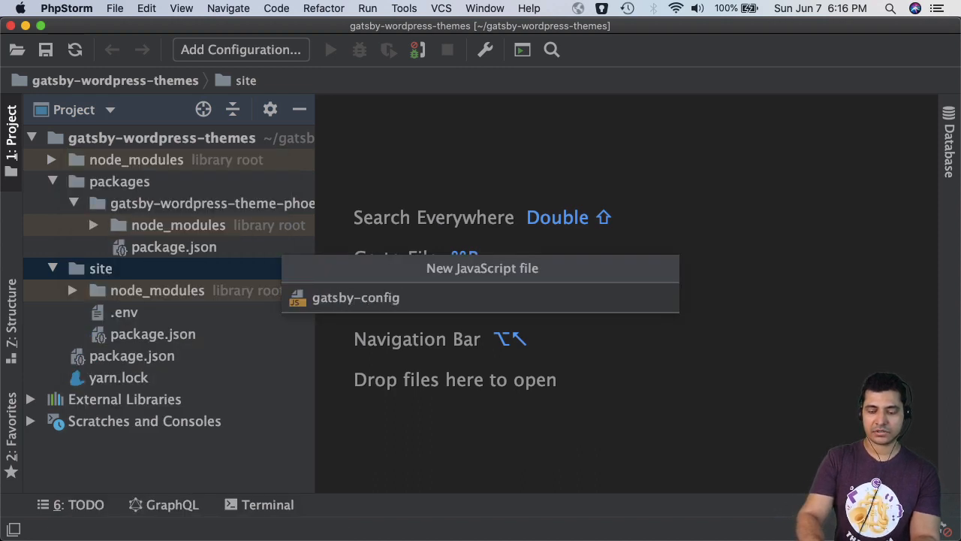
{"action": "left_click", "coordinate": [355, 298]}
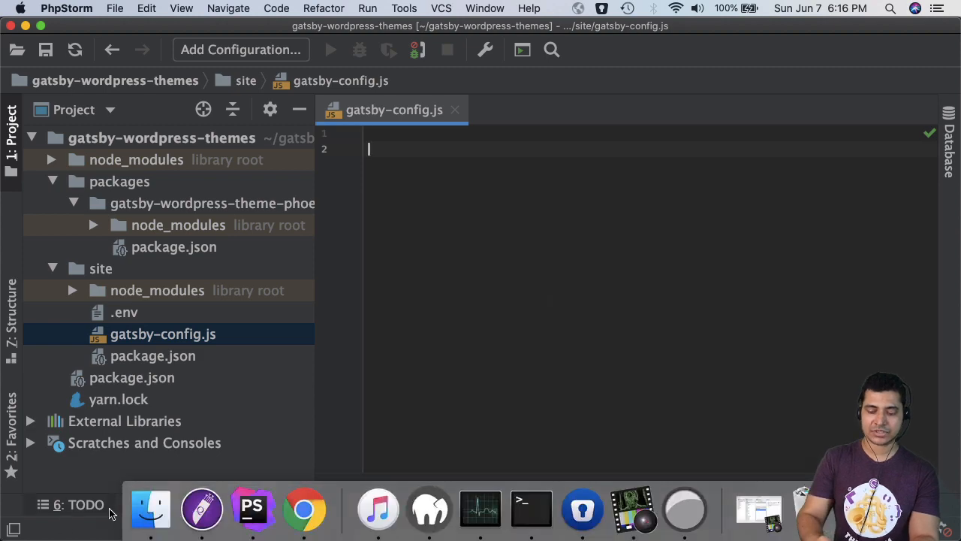
{"action": "left_click", "coordinate": [302, 510]}
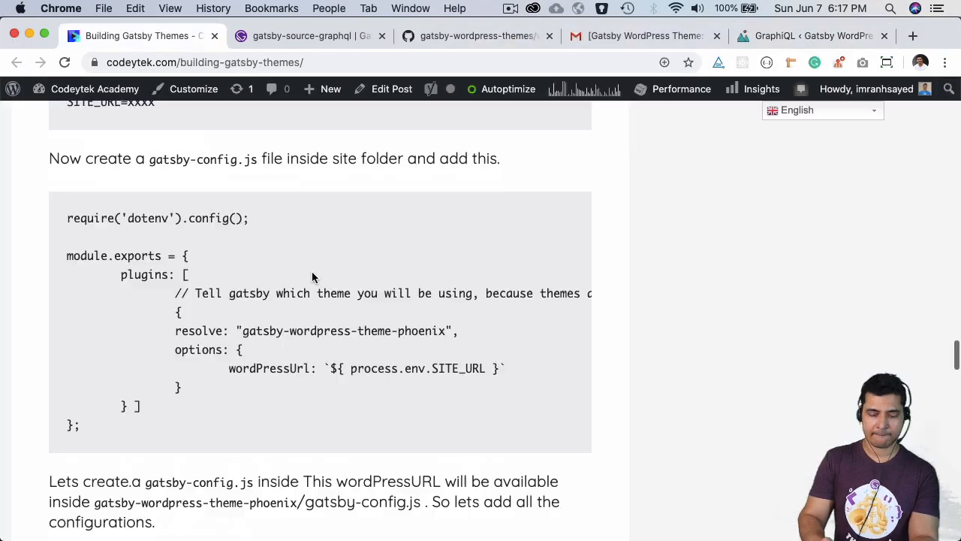
Step: Paste the tutorial's dotenv and Phoenix theme plugin config into gatsby-config.js, then open .env
{"action": "left_click_drag", "start_coordinate": [66, 218], "coordinate": [80, 425]}
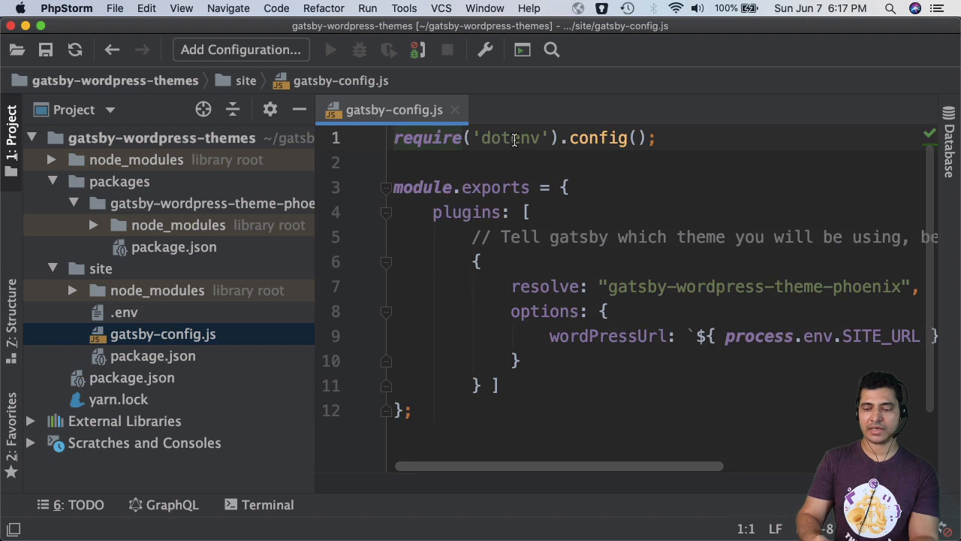
{"action": "double_click", "coordinate": [511, 137]}
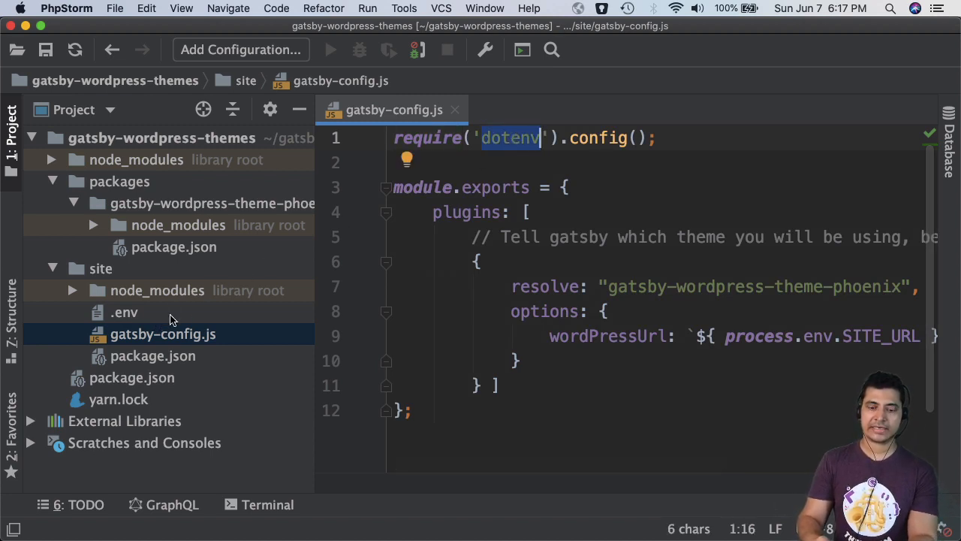
{"action": "left_click", "coordinate": [124, 311]}
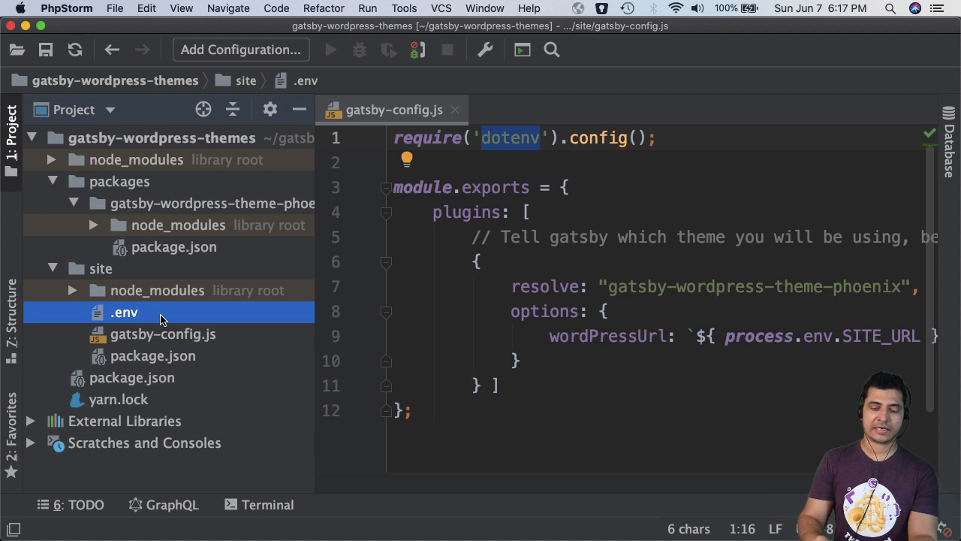
{"action": "mouse_move", "coordinate": [146, 319]}
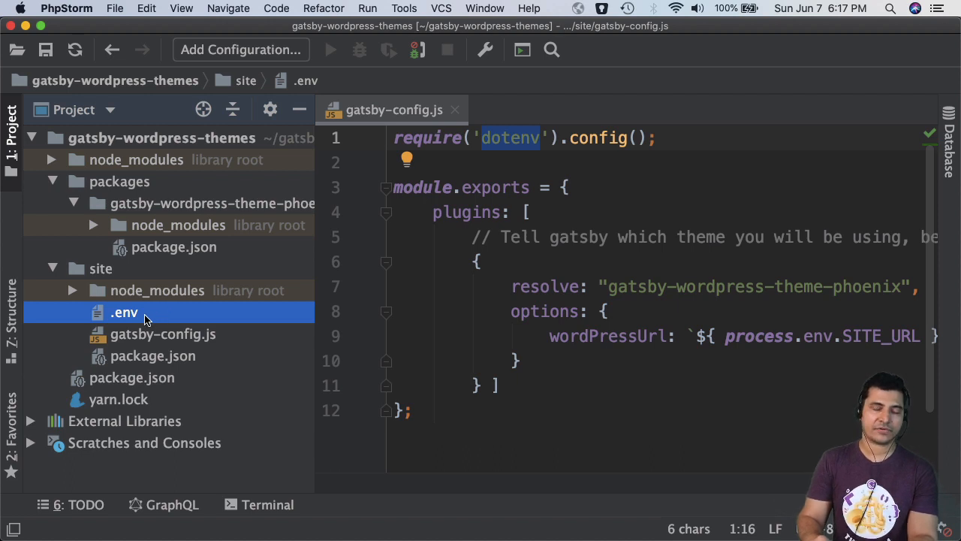
{"action": "double_click", "coordinate": [124, 313]}
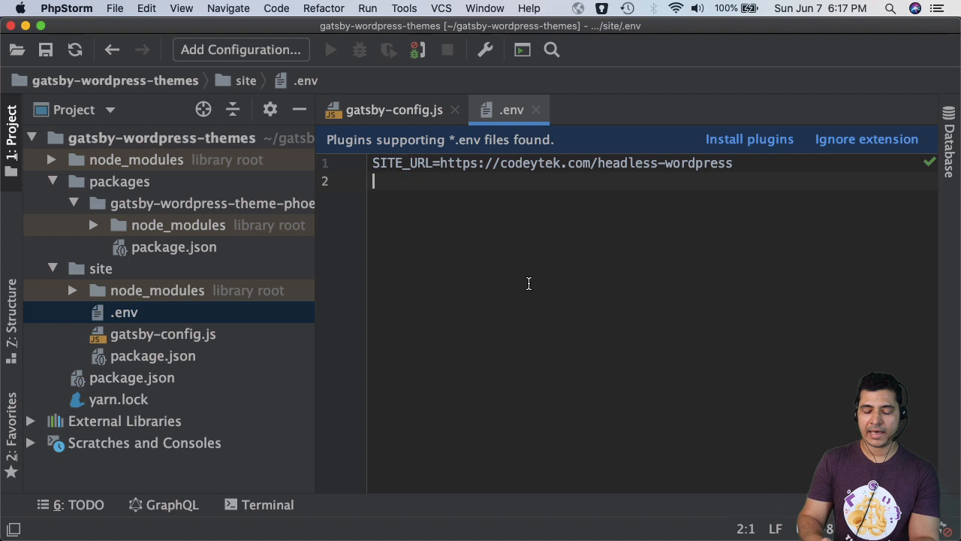
Step: Note the SITE_URL variable in .env and return to gatsby-config.js
{"action": "double_click", "coordinate": [402, 163]}
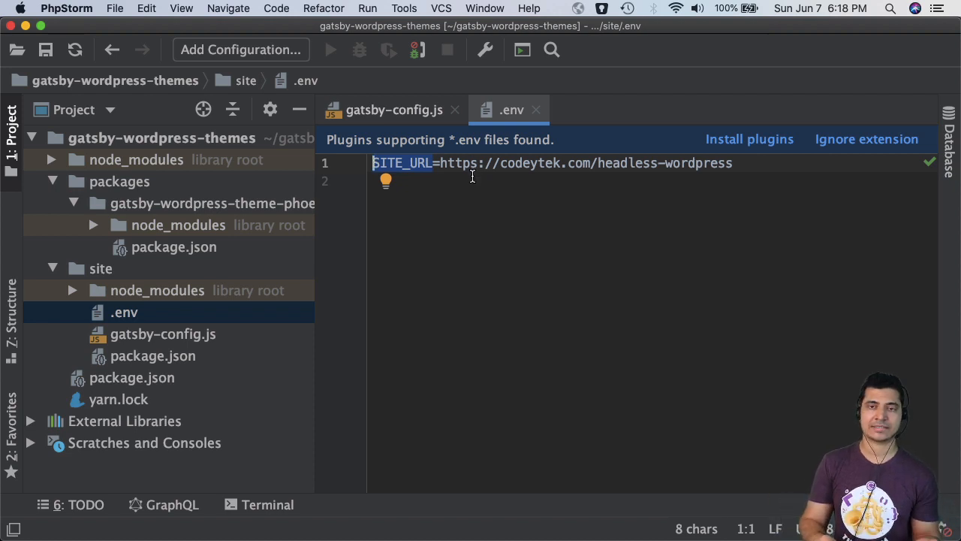
{"action": "left_click", "coordinate": [394, 110]}
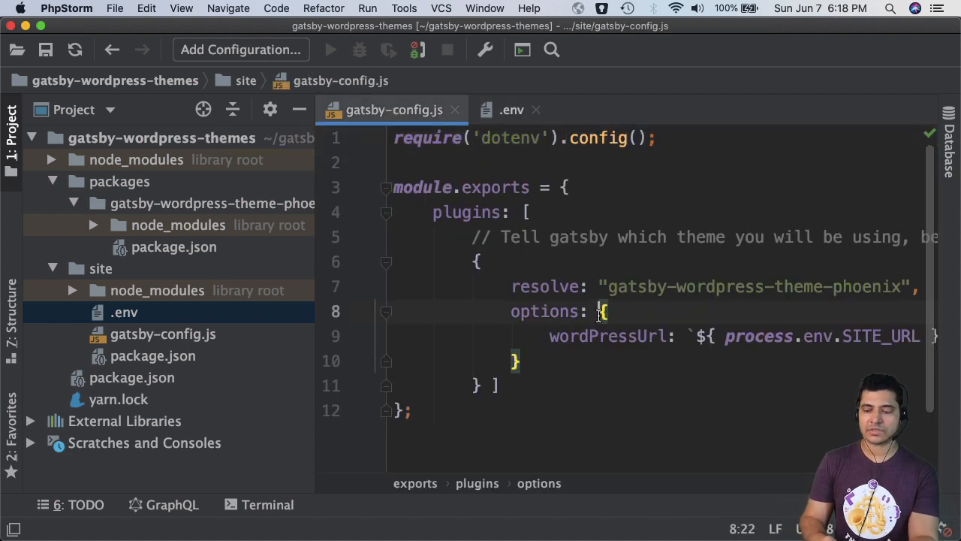
{"action": "double_click", "coordinate": [469, 212]}
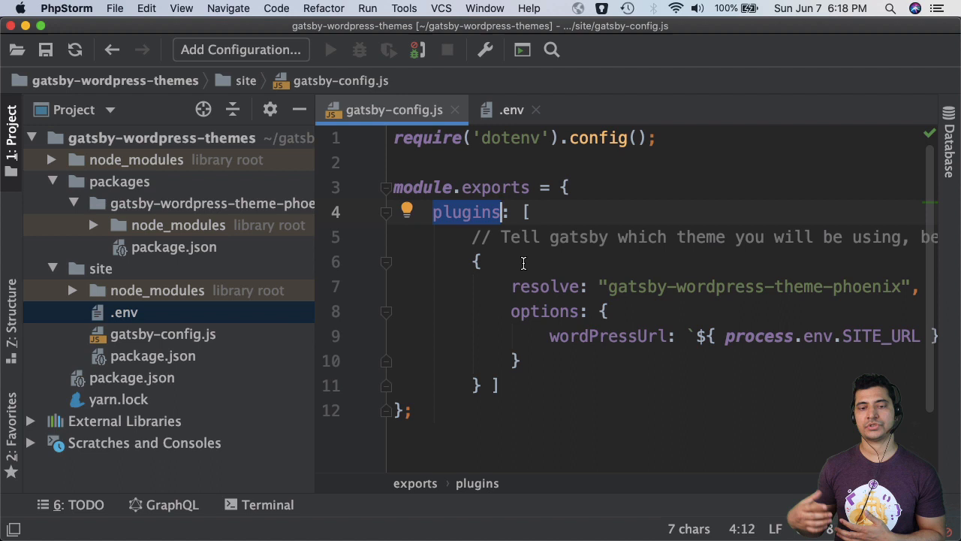
{"action": "left_click", "coordinate": [101, 268]}
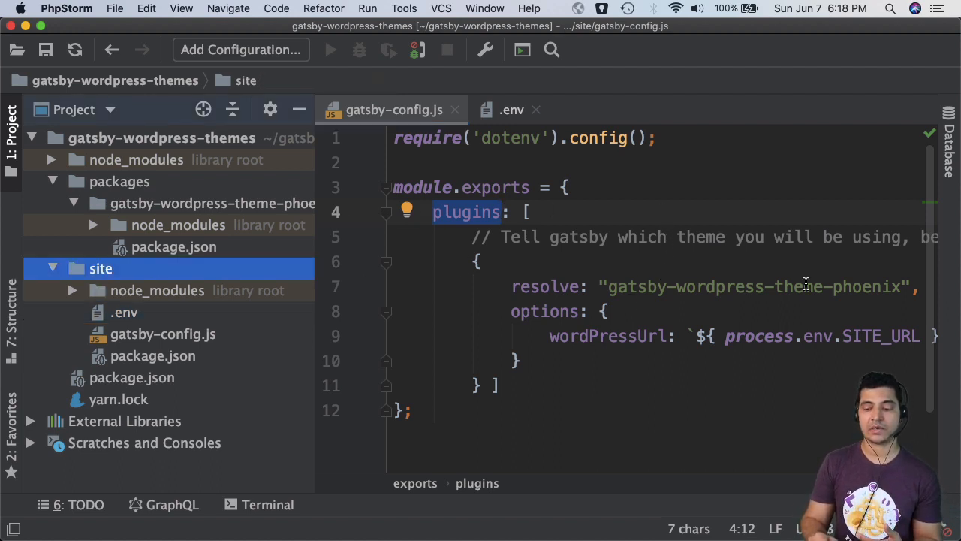
{"action": "double_click", "coordinate": [752, 286]}
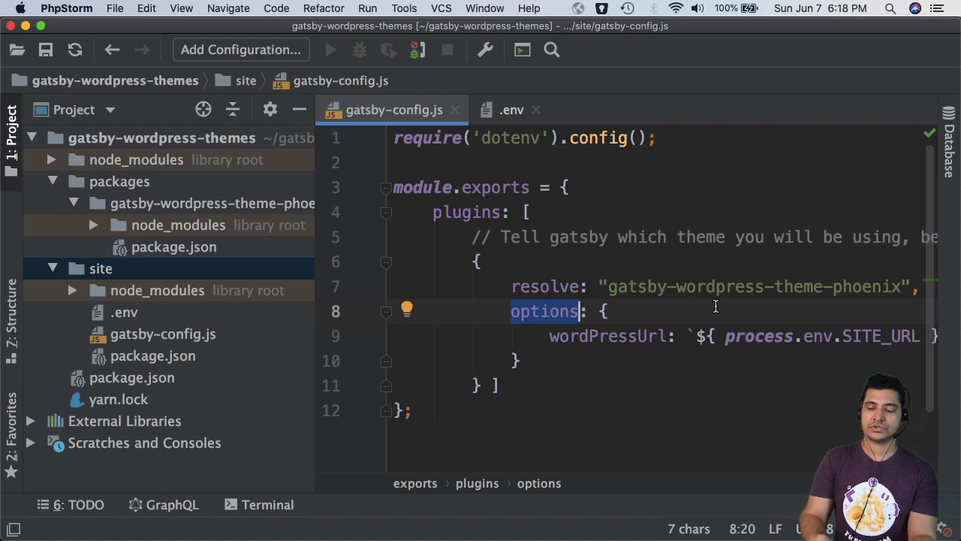
{"action": "double_click", "coordinate": [799, 286]}
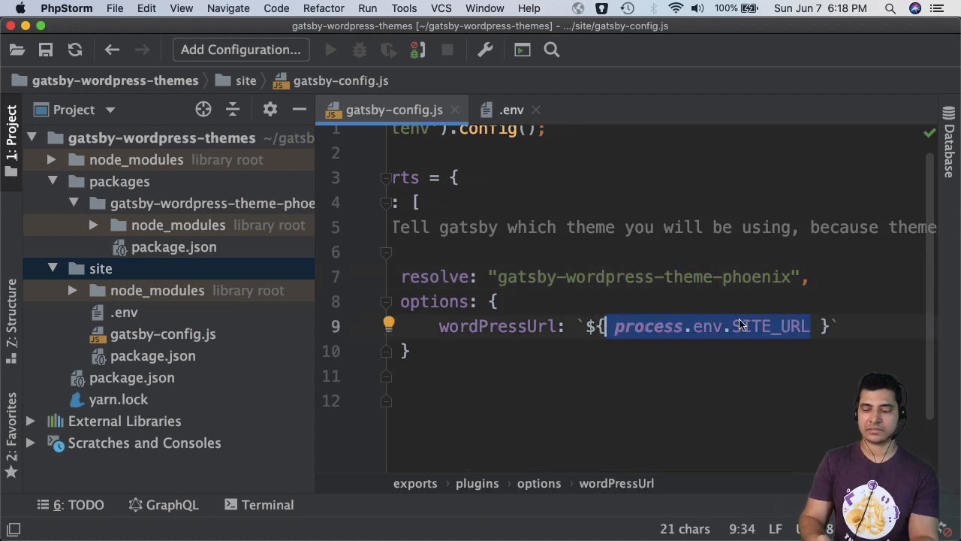
{"action": "left_click", "coordinate": [511, 110]}
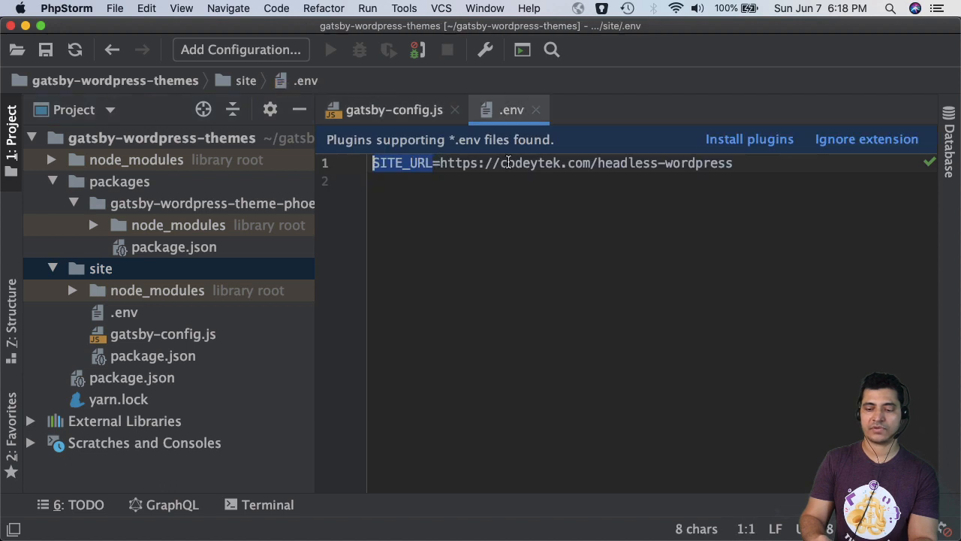
{"action": "left_click", "coordinate": [393, 109]}
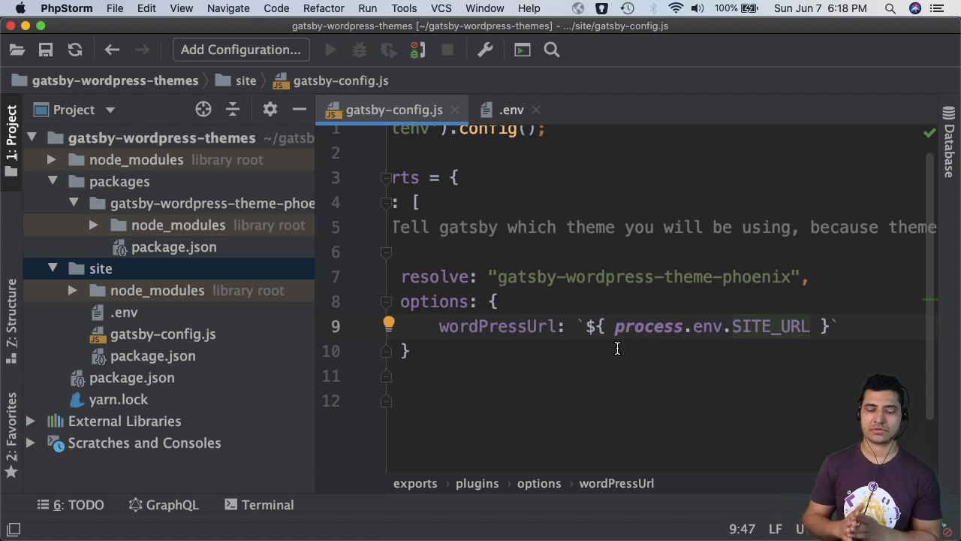
{"action": "left_click", "coordinate": [124, 312]}
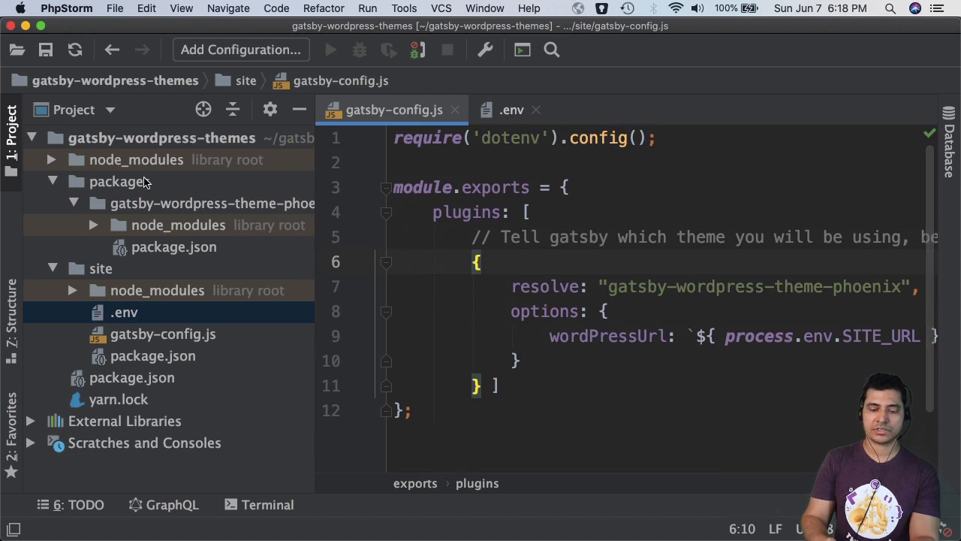
Step: Start a new JavaScript file named gatsby-config in the packages folder
{"action": "right_click", "coordinate": [118, 181]}
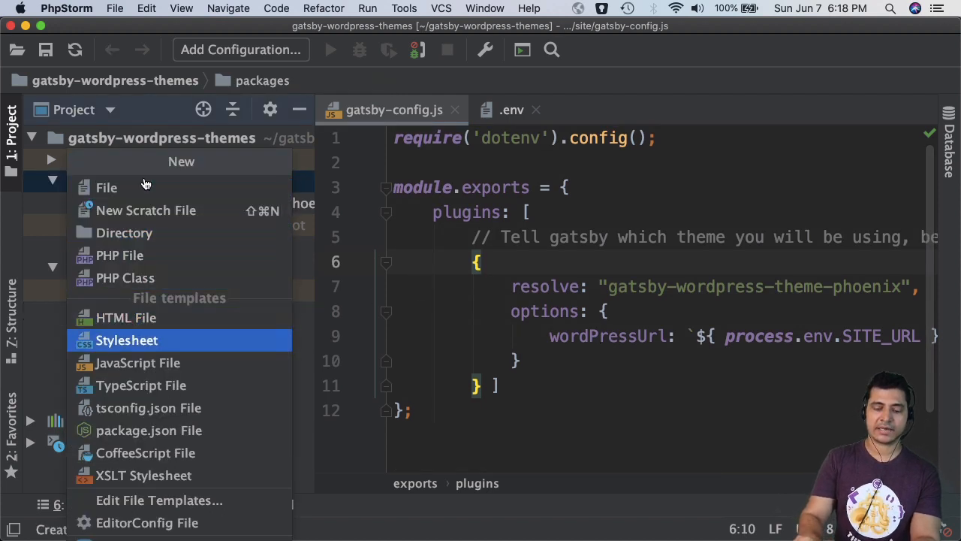
{"action": "left_click", "coordinate": [138, 363]}
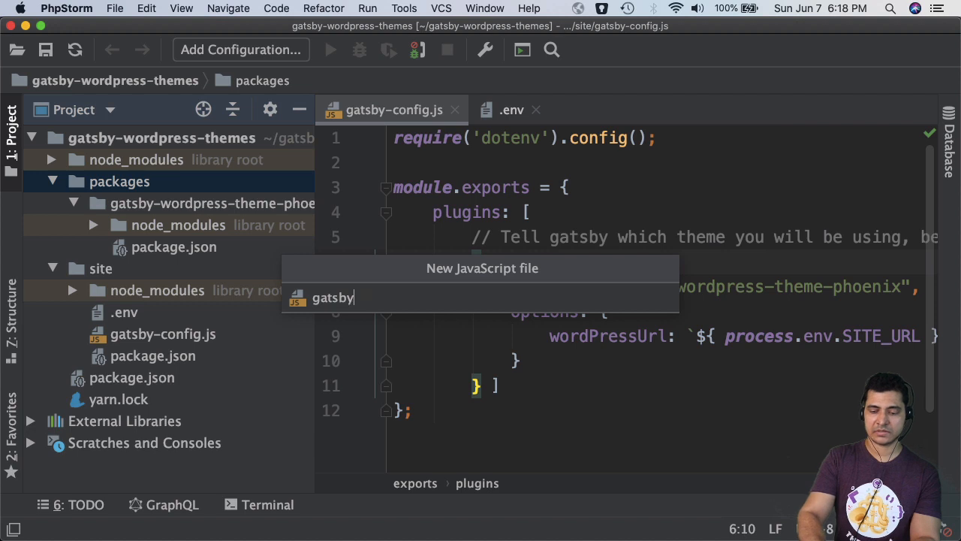
{"action": "type", "text": "-config"}
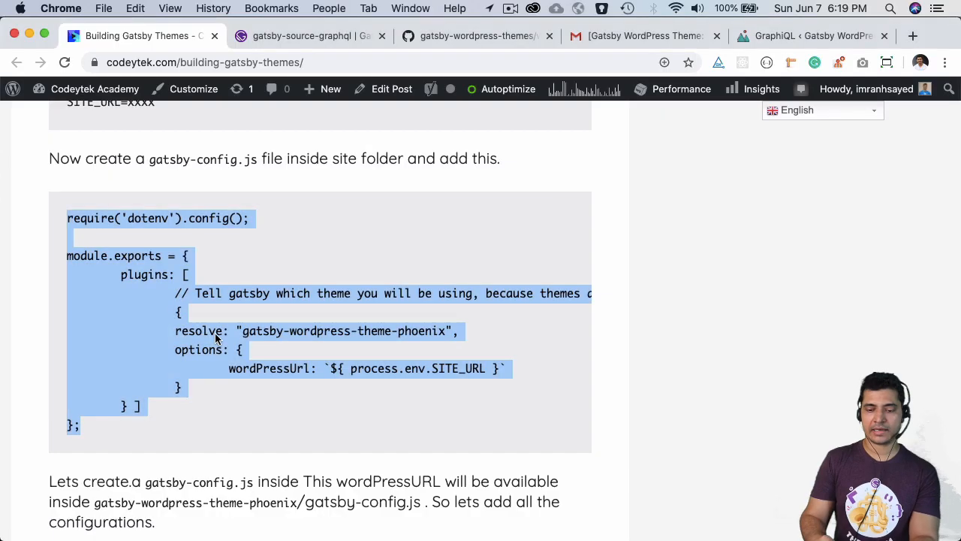
Step: Scroll the tutorial page to locate the theme's gatsby-config code
{"action": "scroll", "scroll_direction": "down", "scroll_amount": 3}
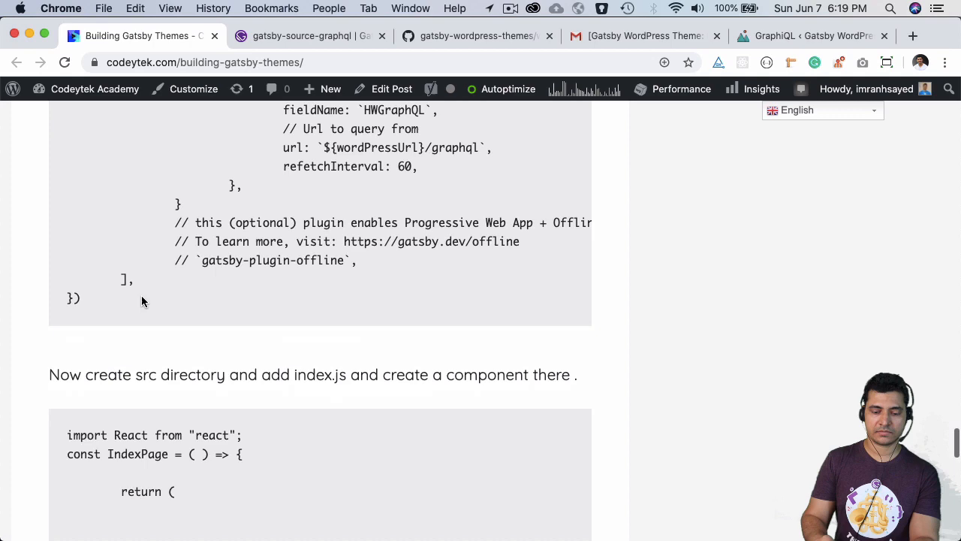
{"action": "scroll", "scroll_direction": "up", "scroll_amount": 3}
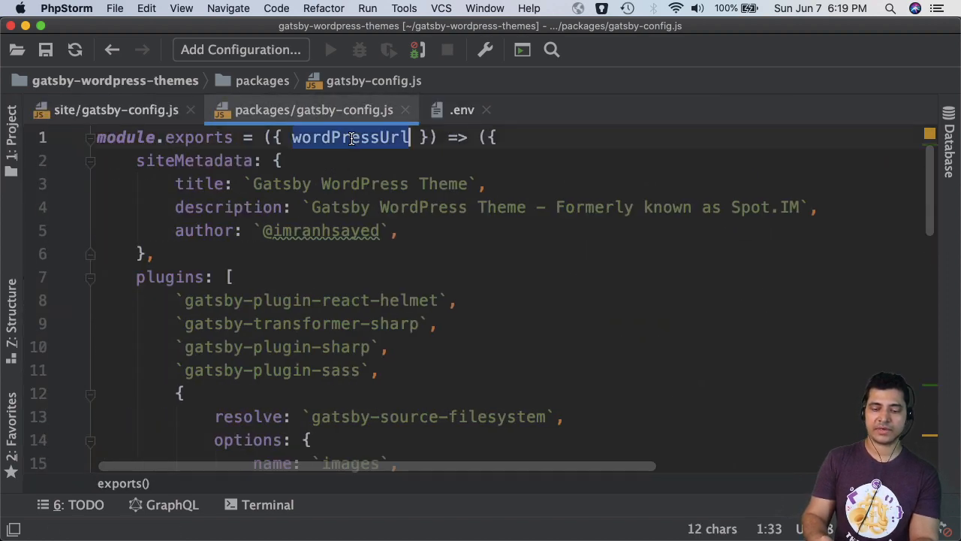
{"action": "left_click", "coordinate": [115, 110]}
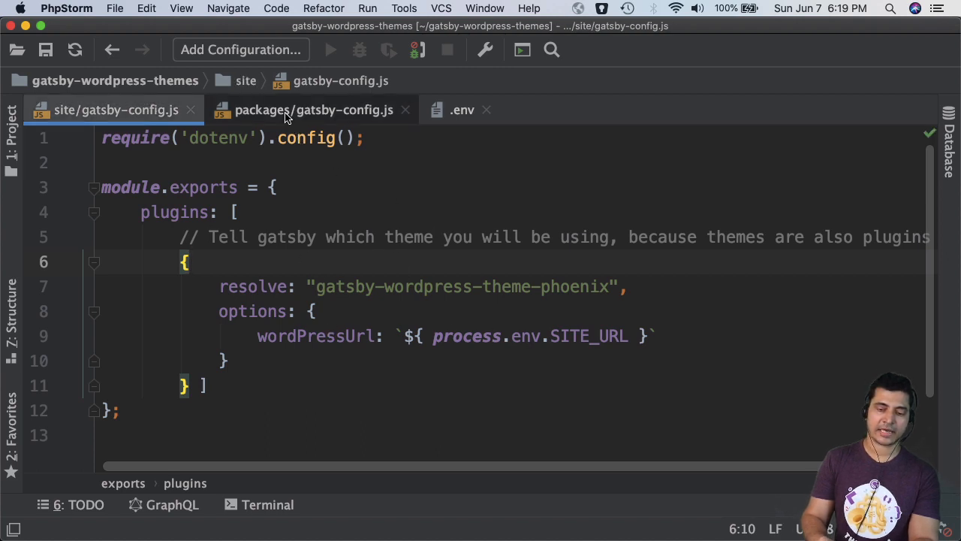
{"action": "left_click", "coordinate": [314, 109]}
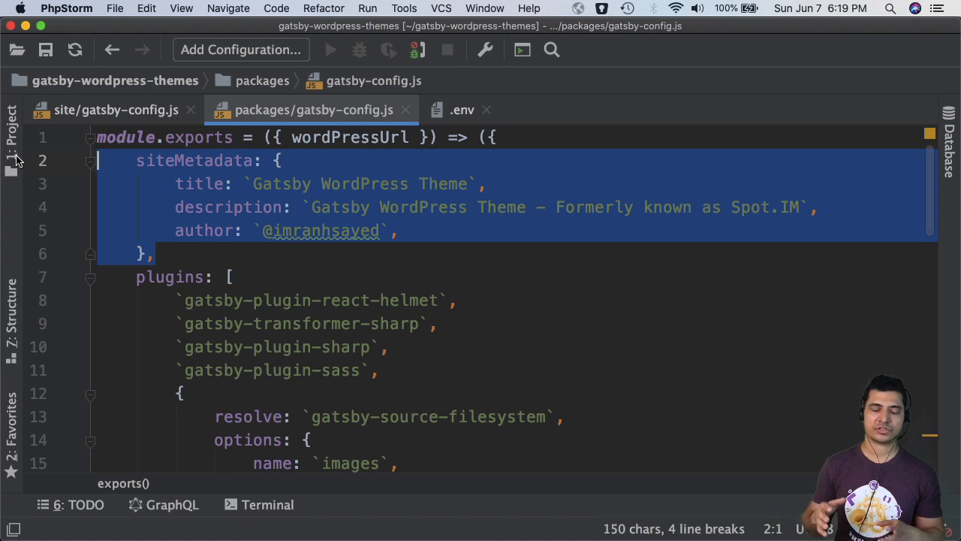
{"action": "scroll", "scroll_direction": "down", "scroll_amount": 3}
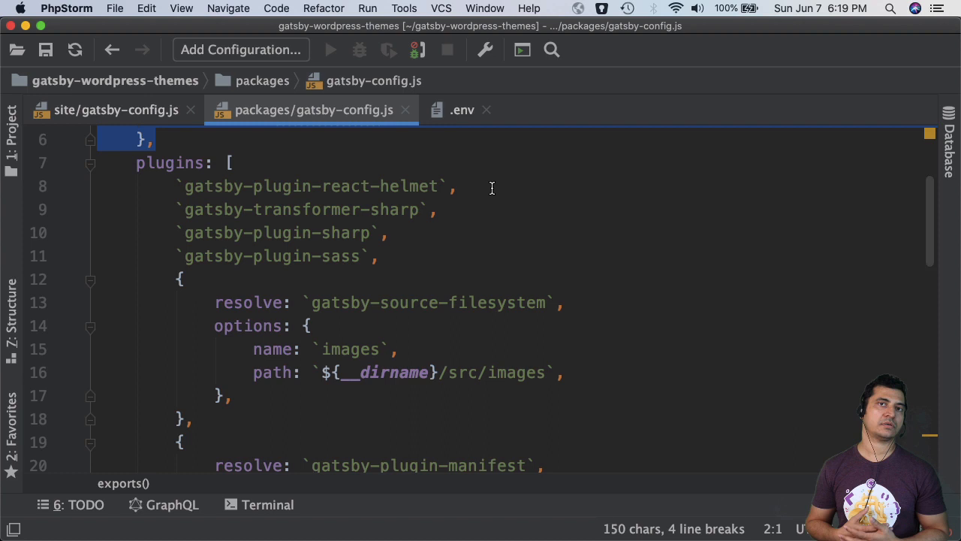
{"action": "mouse_move", "coordinate": [171, 166]}
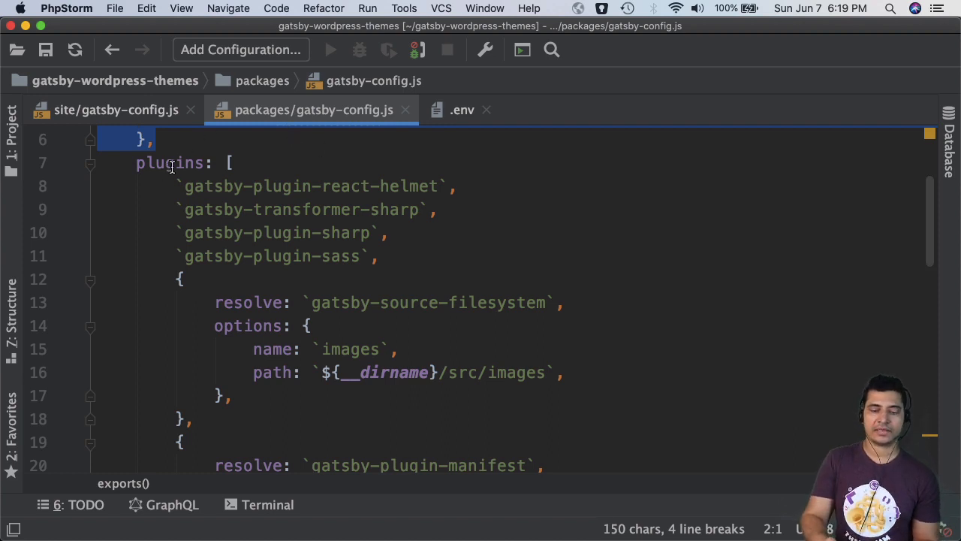
{"action": "double_click", "coordinate": [171, 163]}
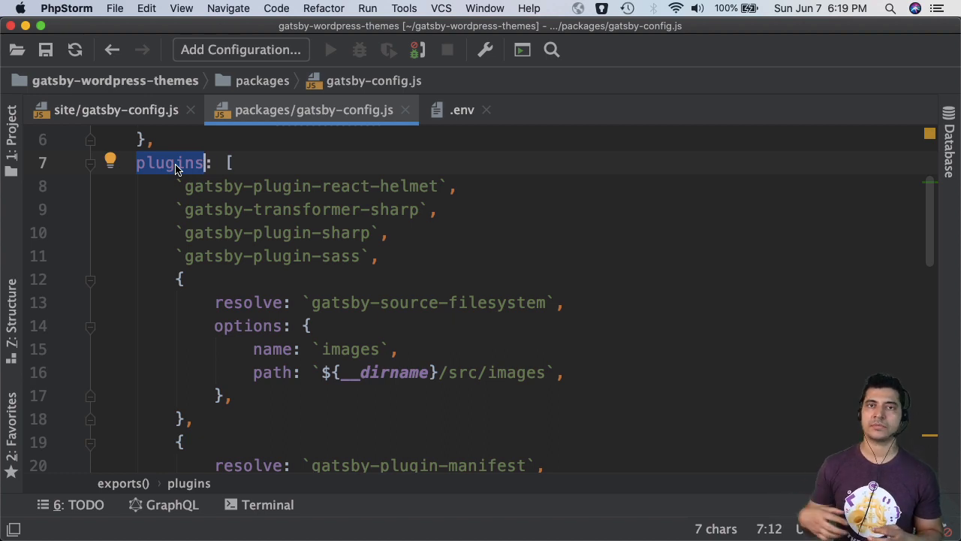
{"action": "mouse_move", "coordinate": [483, 190]}
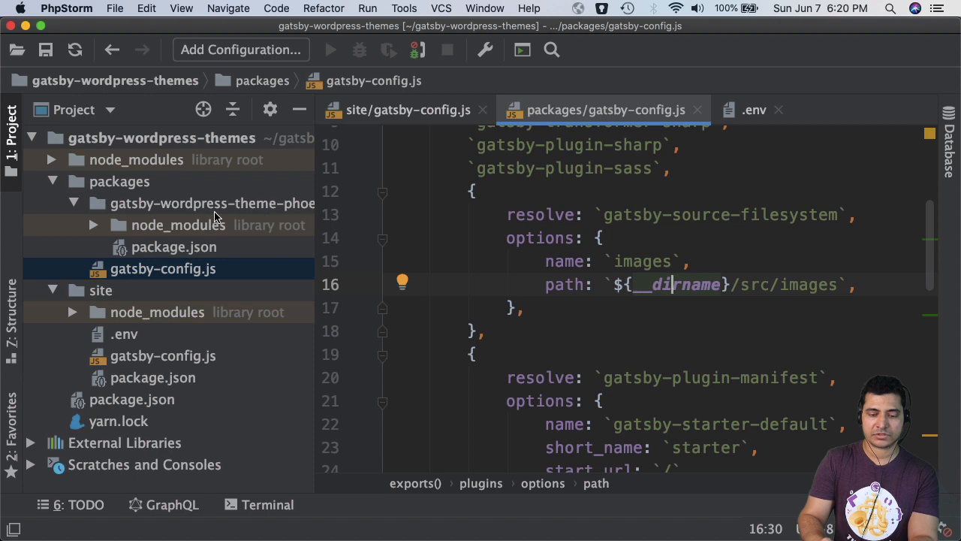
Step: Create the src/images directory in gatsby-wordpress-theme-phoenix and check the manifest theme colour
{"action": "right_click", "coordinate": [213, 204]}
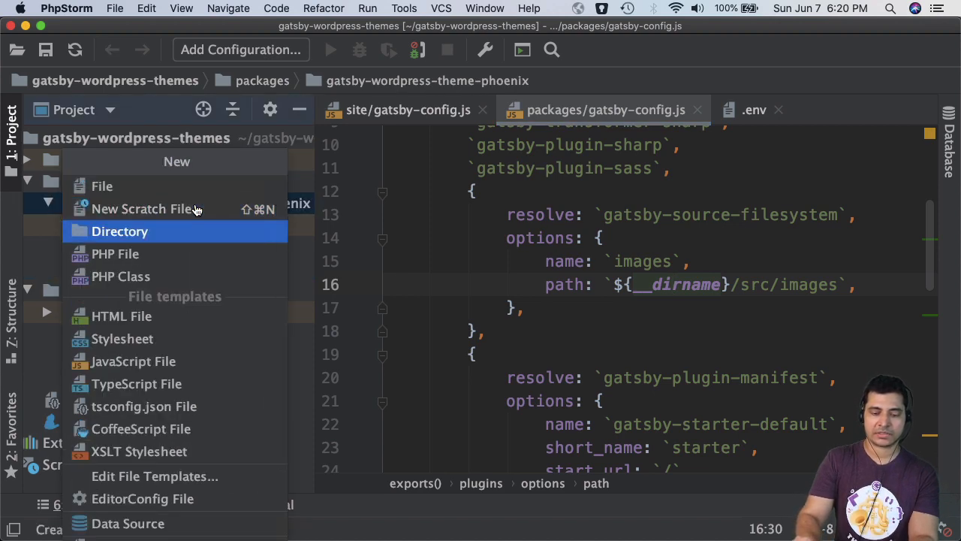
{"action": "left_click", "coordinate": [119, 231]}
{"action": "type", "text": "image"}
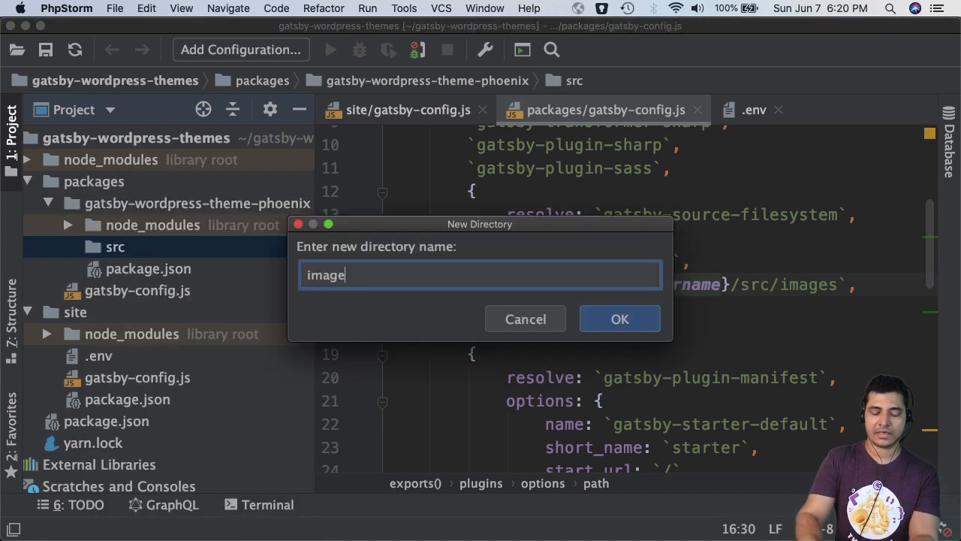
{"action": "left_click", "coordinate": [620, 319]}
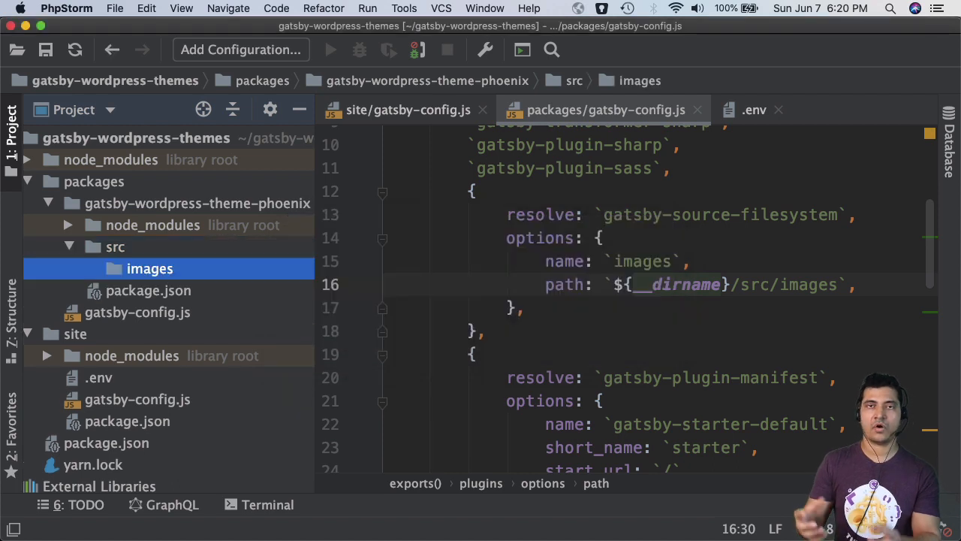
{"action": "scroll", "scroll_direction": "down", "scroll_amount": 3}
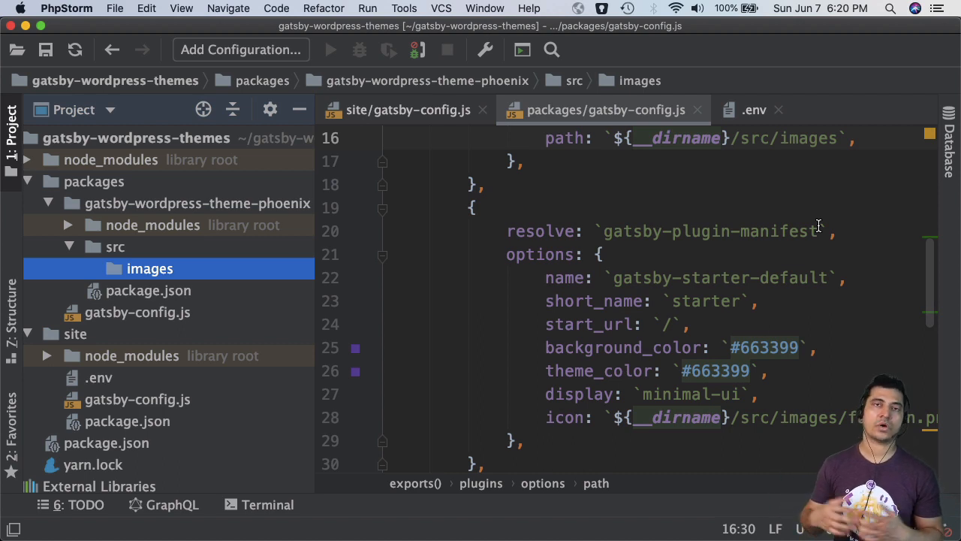
{"action": "double_click", "coordinate": [764, 347]}
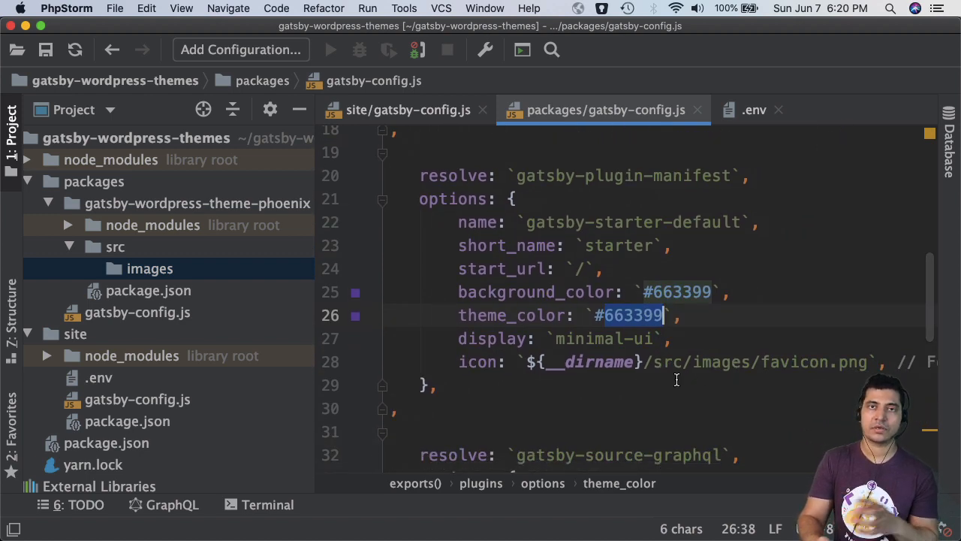
{"action": "mouse_move", "coordinate": [799, 410]}
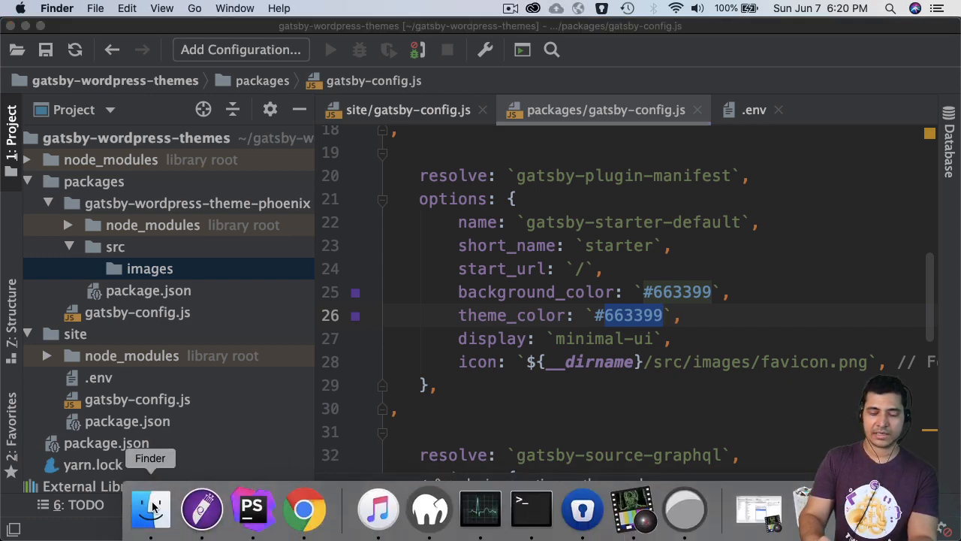
Step: Copy favicon.png from Finder's Downloads folder into the theme's src/images
{"action": "left_click", "coordinate": [150, 509]}
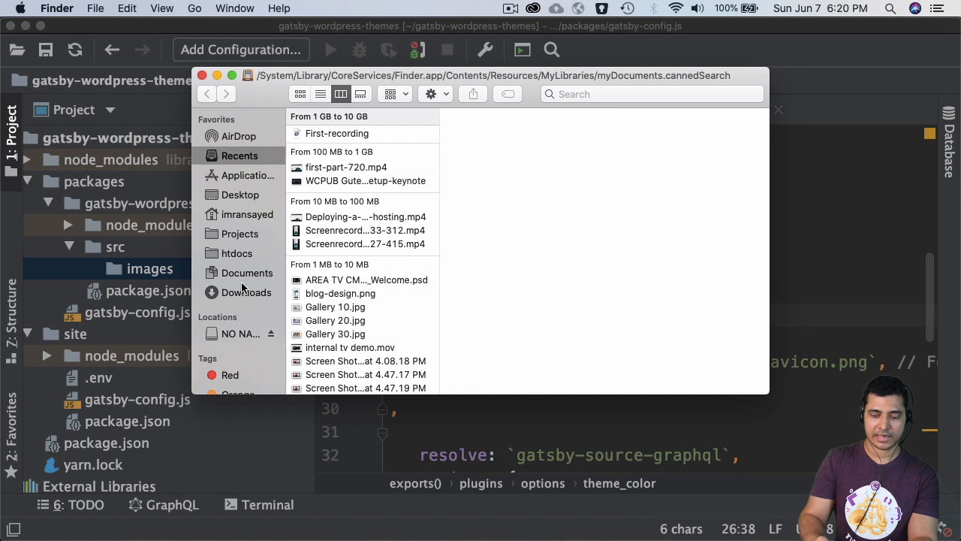
{"action": "left_click", "coordinate": [247, 292]}
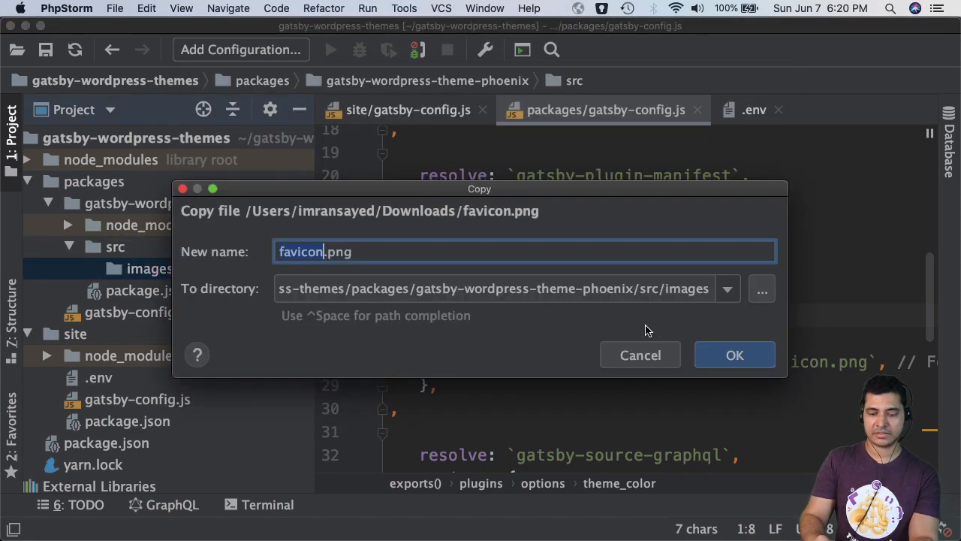
{"action": "left_click", "coordinate": [735, 354]}
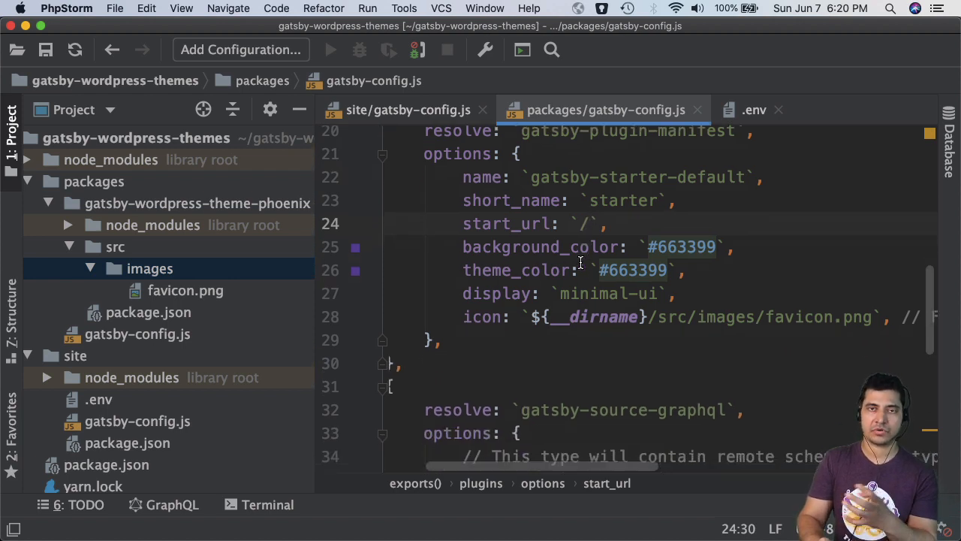
{"action": "scroll", "scroll_direction": "down", "scroll_amount": 3}
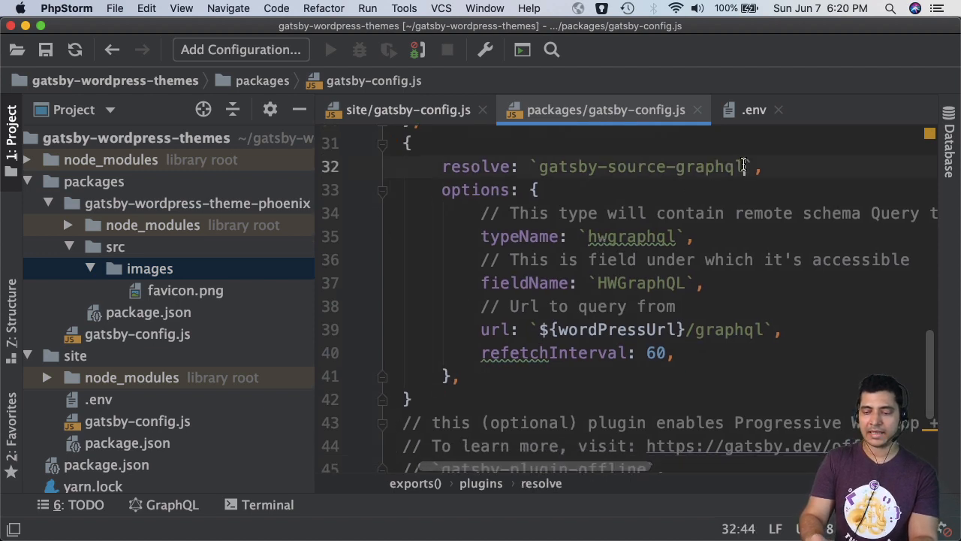
{"action": "double_click", "coordinate": [638, 166]}
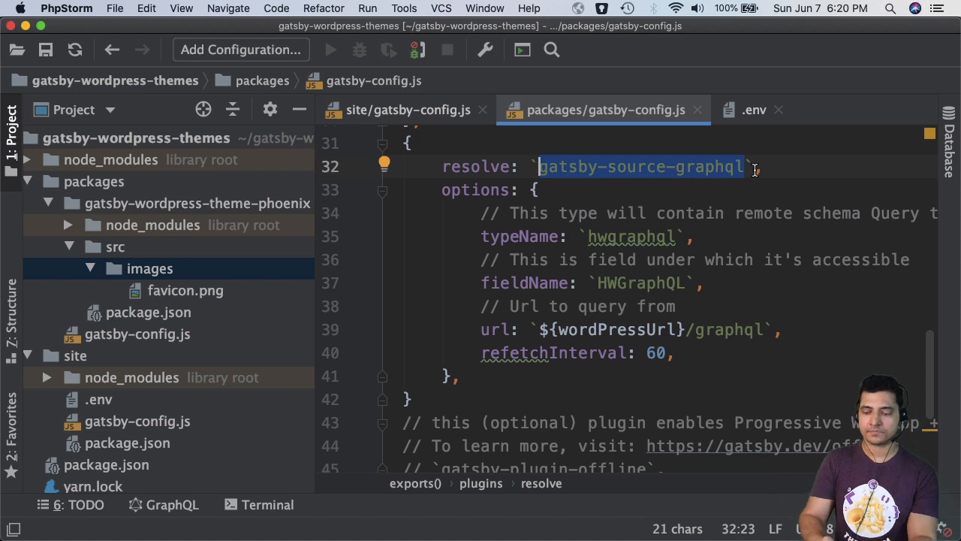
{"action": "double_click", "coordinate": [631, 237]}
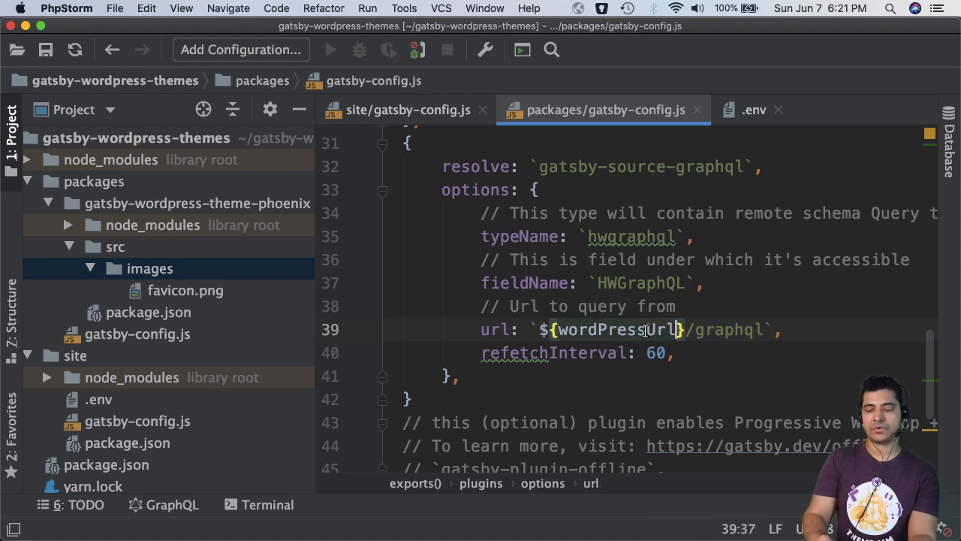
{"action": "double_click", "coordinate": [614, 328]}
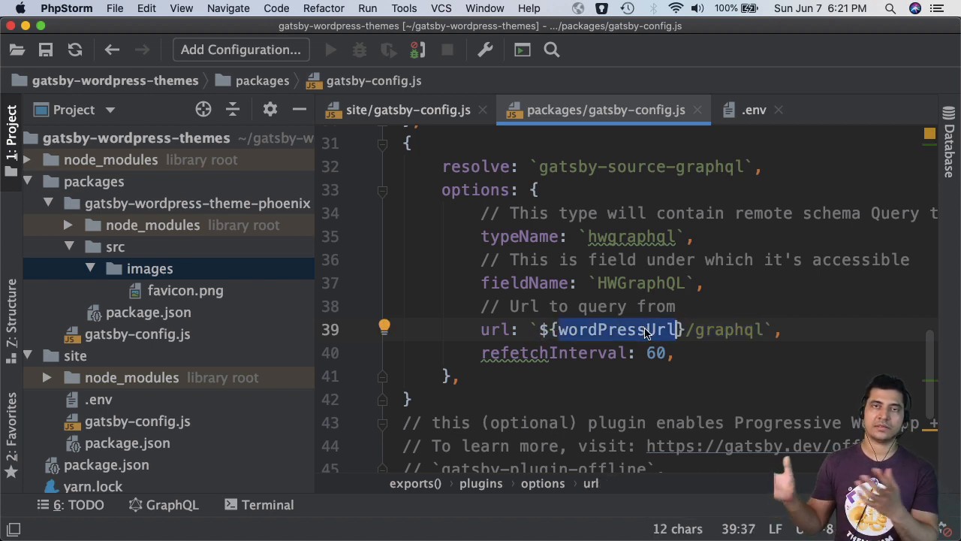